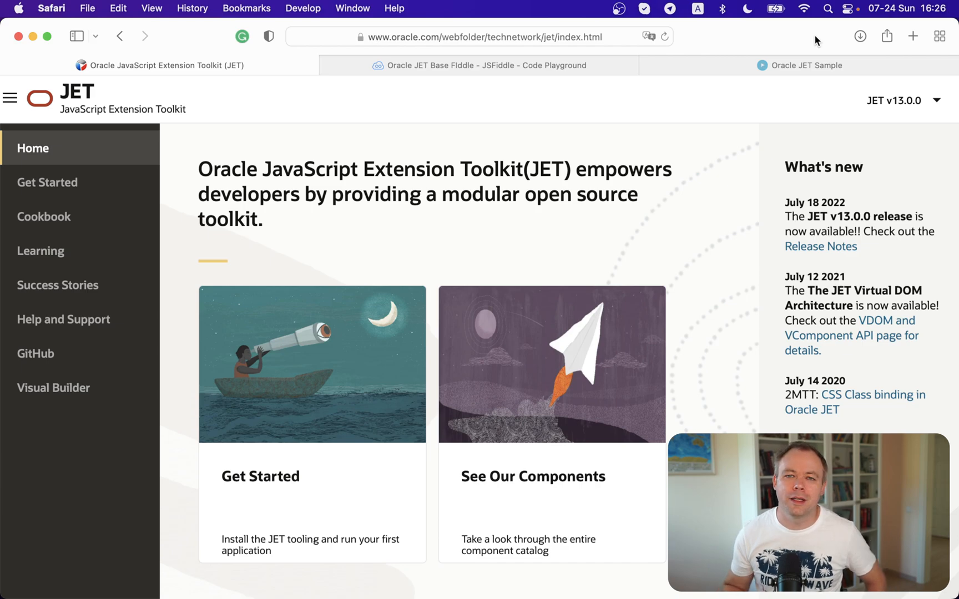
mouse_move(632, 135)
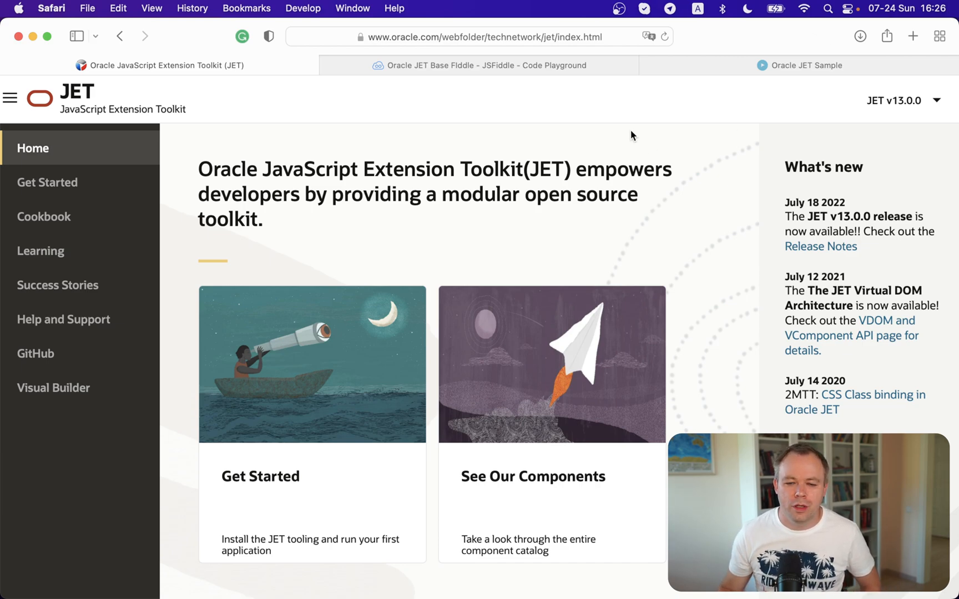
mouse_move(532, 45)
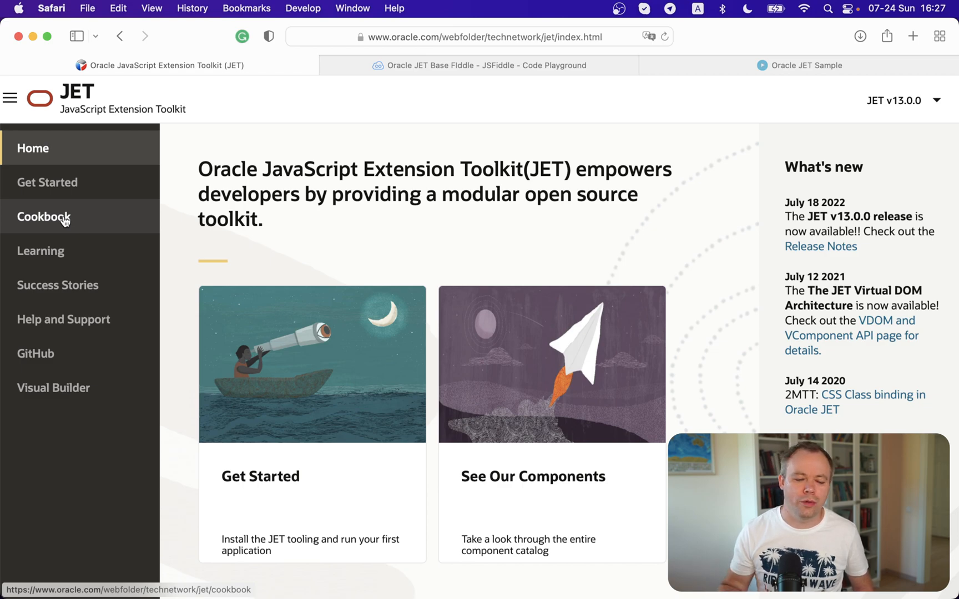
mouse_move(64, 318)
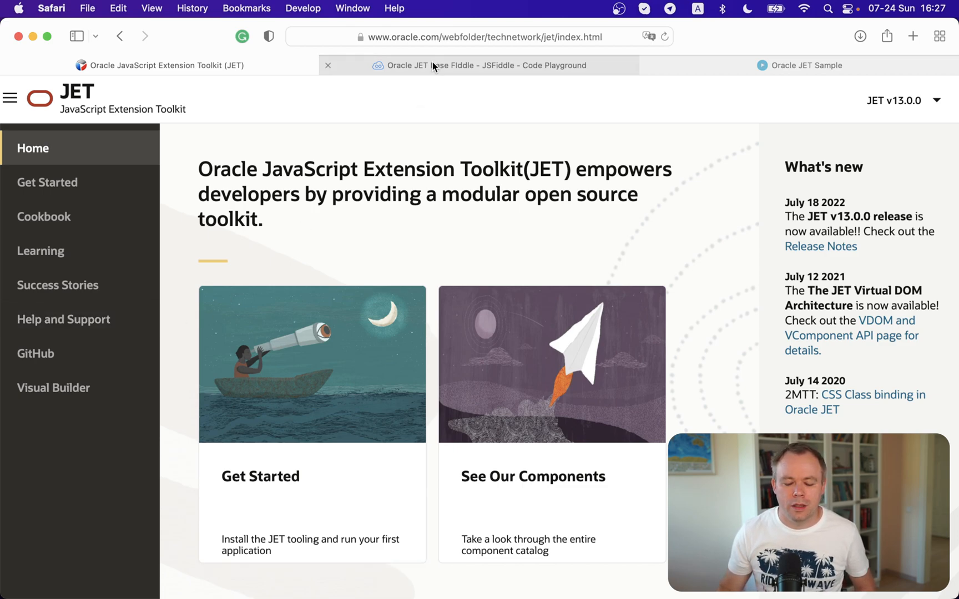
Step: Review the Get Started install commands down to the jsFiddle Playground, then return to the Base Fiddle
left_click(483, 65)
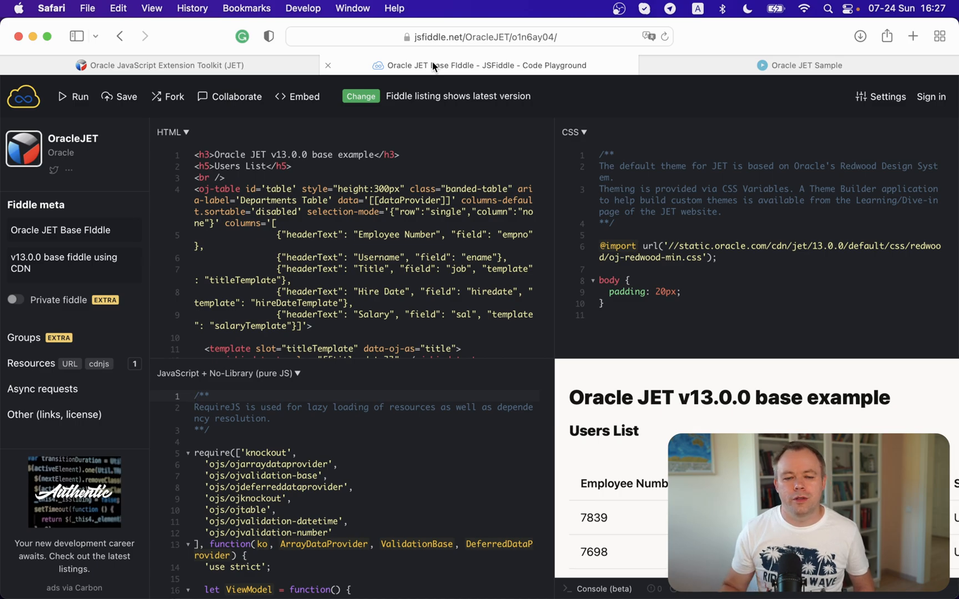
left_click(160, 65)
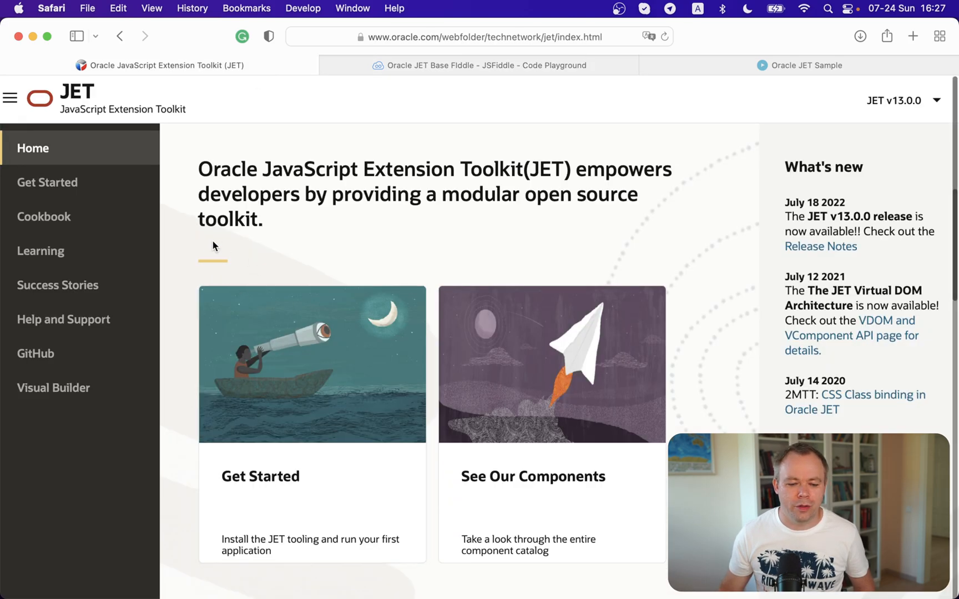
scroll("down", 3)
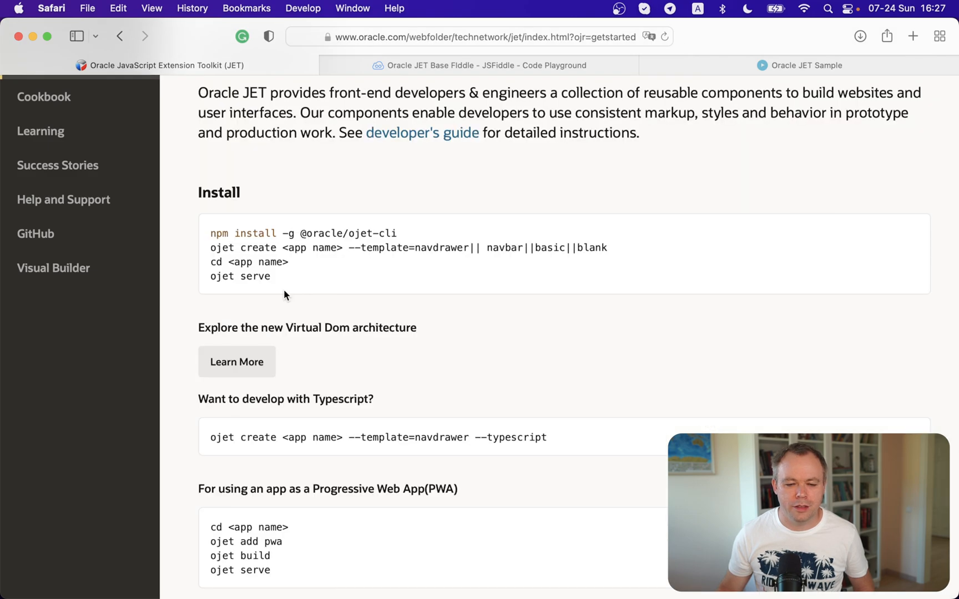
mouse_move(244, 214)
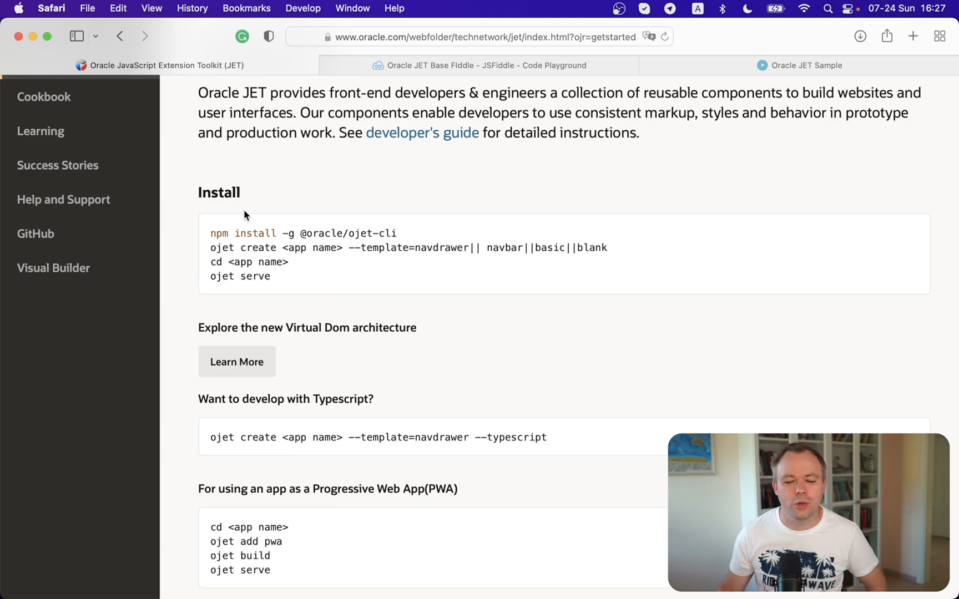
scroll("down", 3)
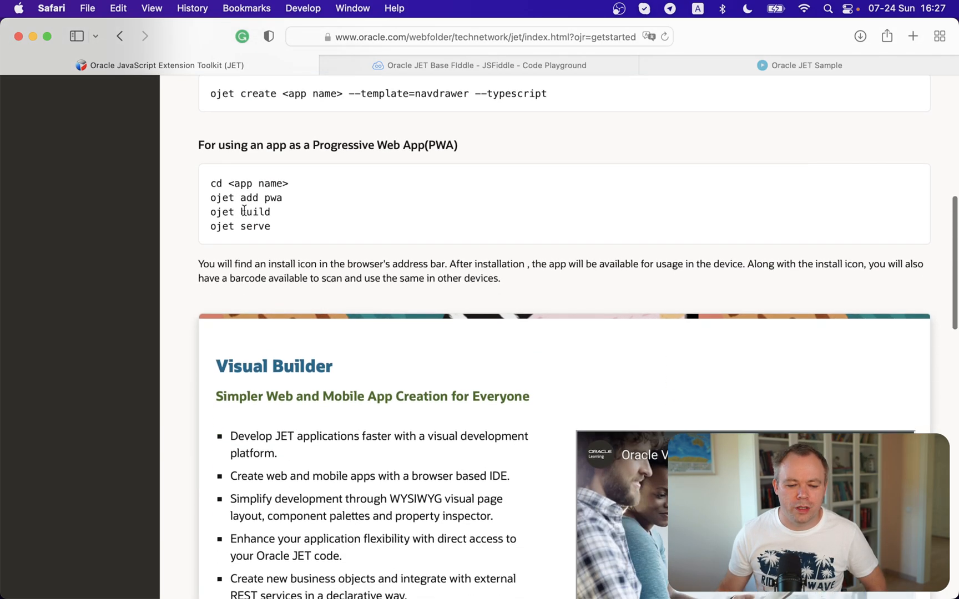
scroll("down", 3)
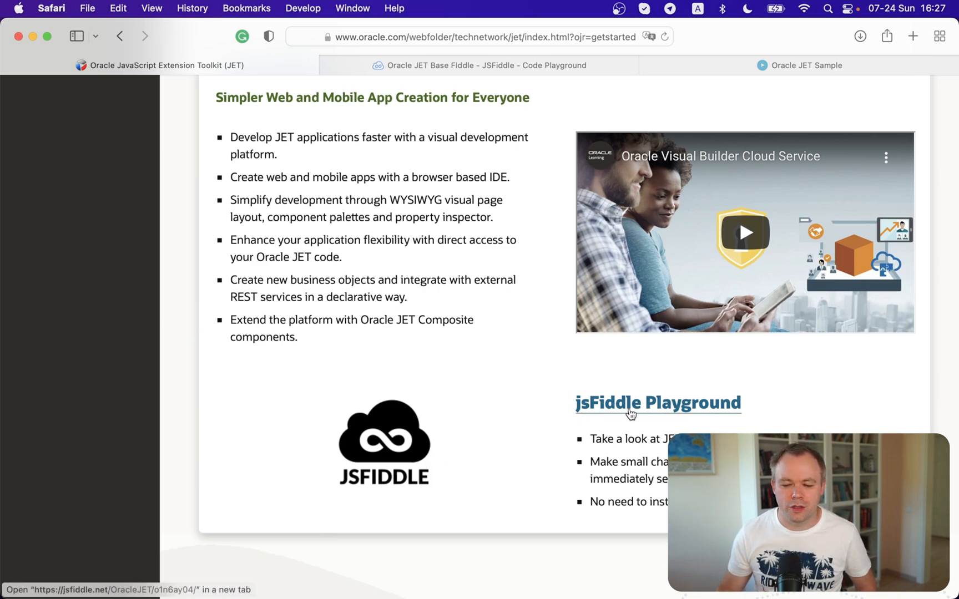
mouse_move(584, 128)
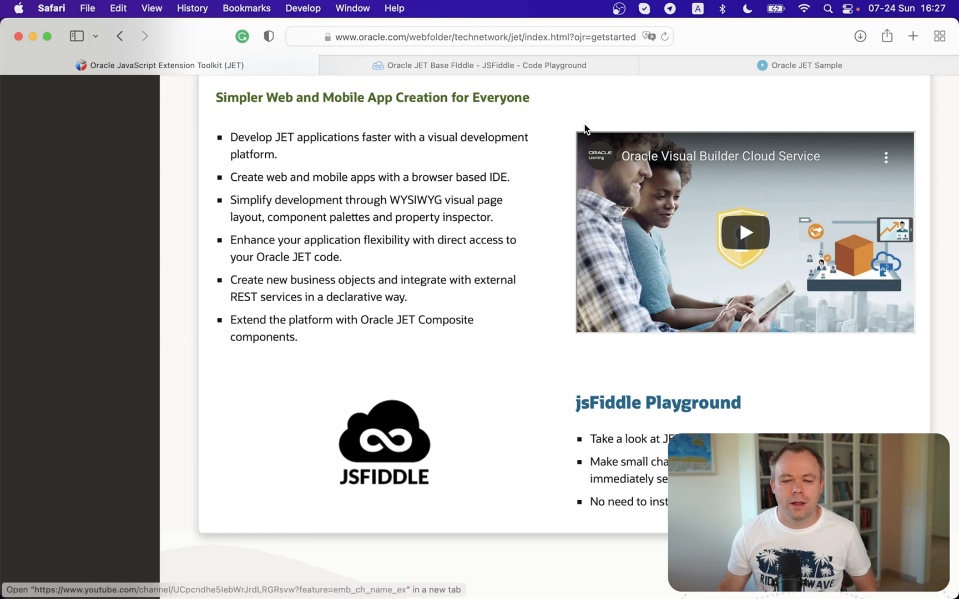
left_click(481, 65)
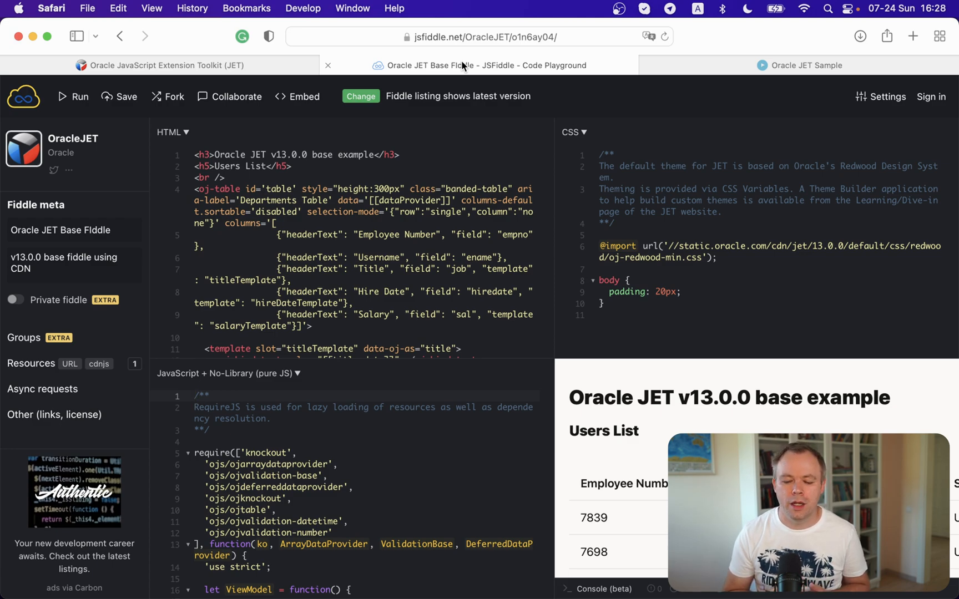
left_click(196, 396)
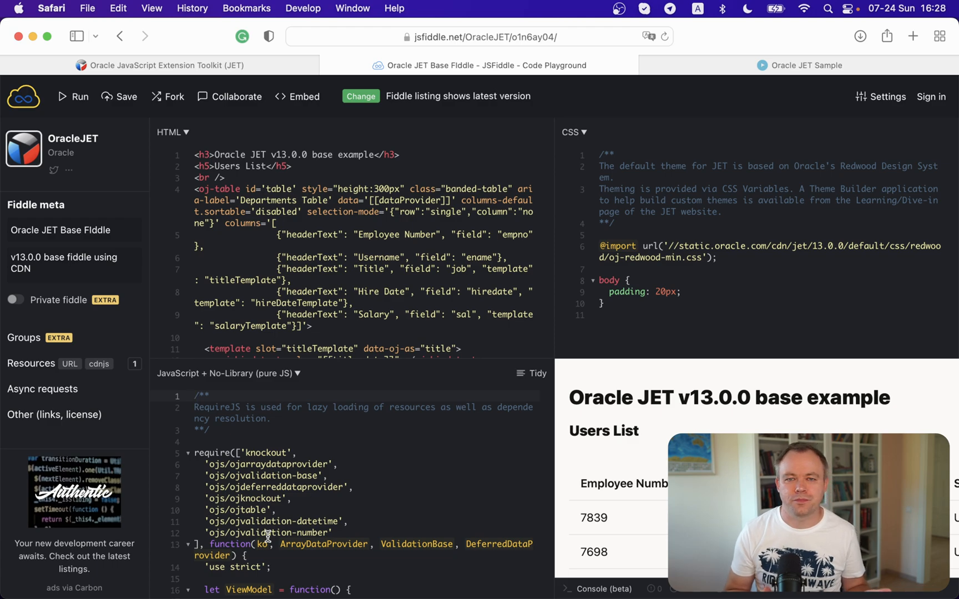
left_click(194, 396)
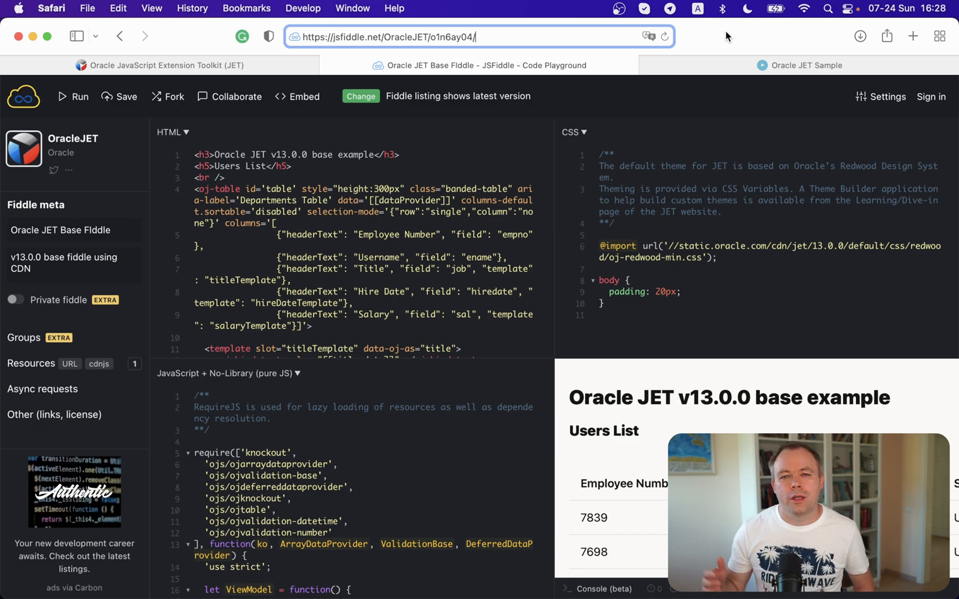
mouse_move(618, 38)
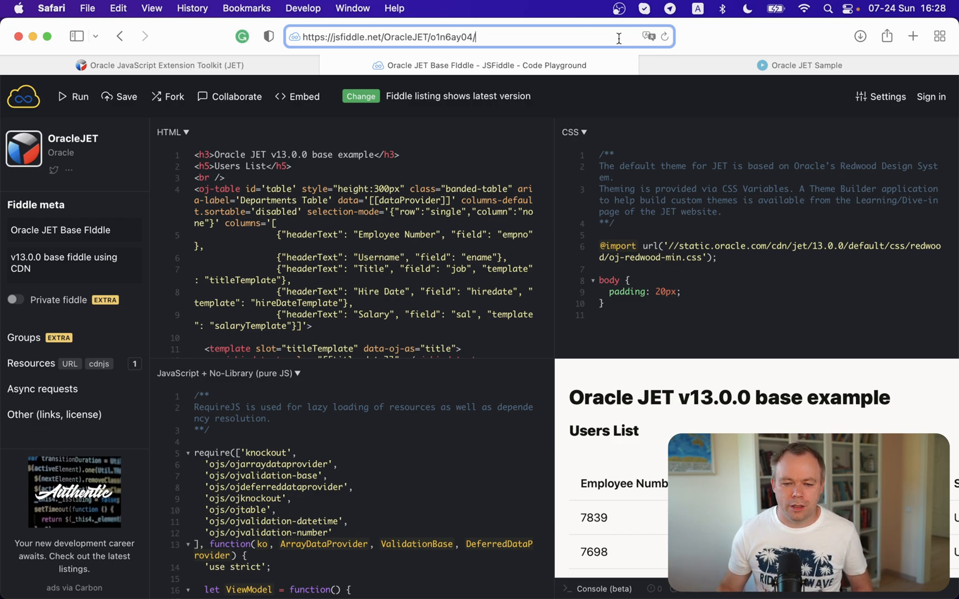
Step: Load the fiddle's /show standalone view and run it to render the Users List table
type("show")
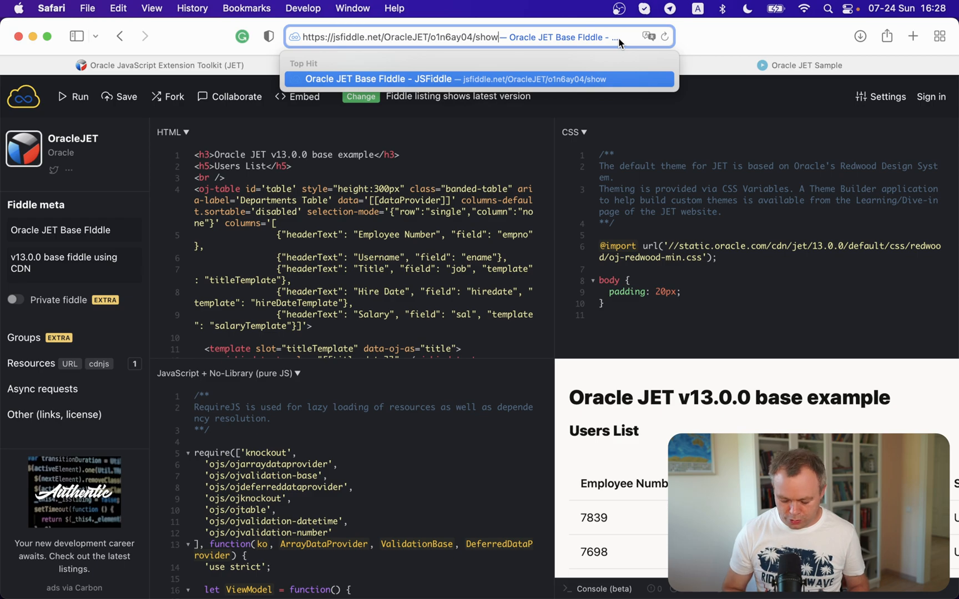
left_click(478, 78)
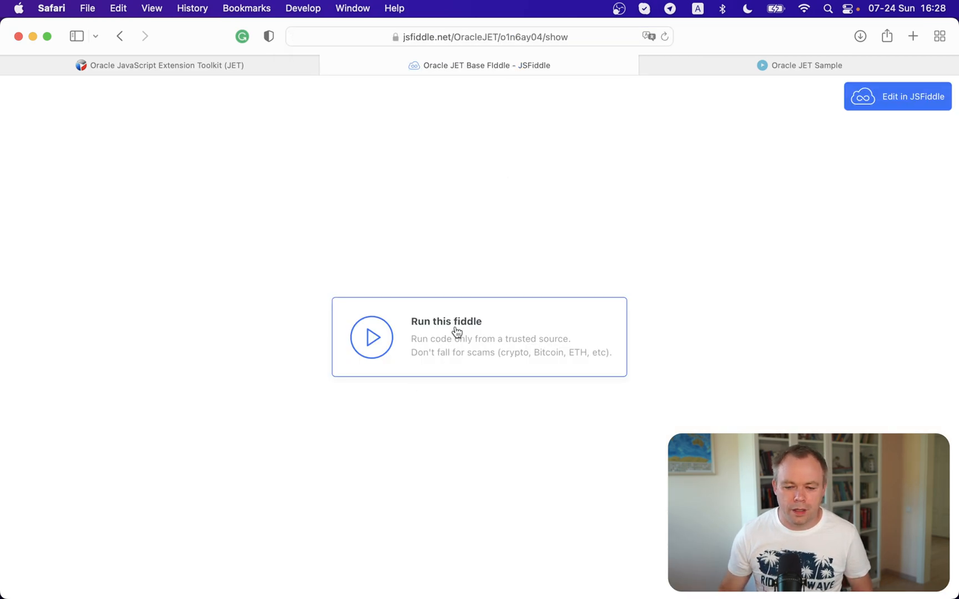
left_click(371, 337)
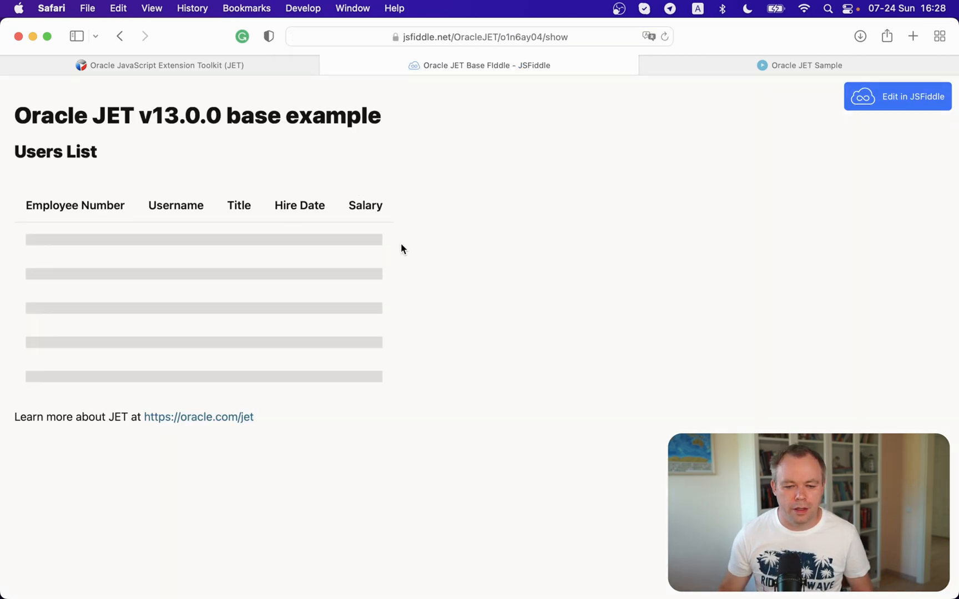
Step: View the HTML source of the result frame via Show Frame Source
right_click(401, 249)
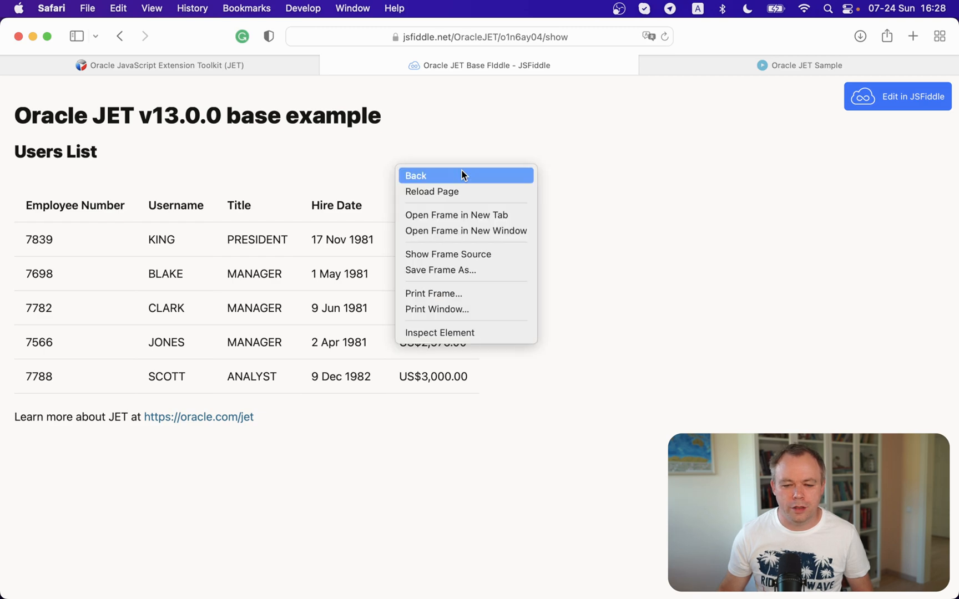
mouse_move(452, 214)
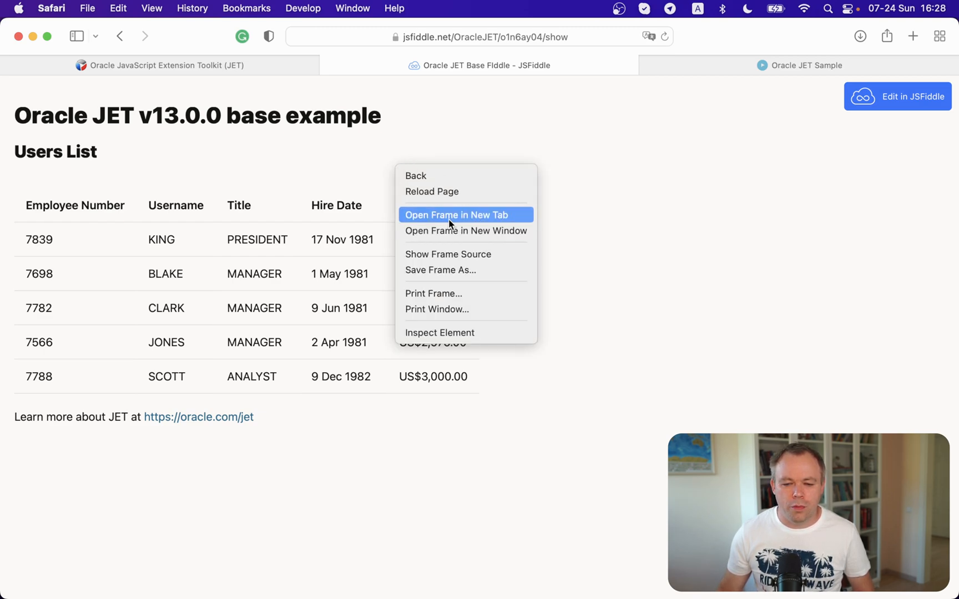
mouse_move(449, 270)
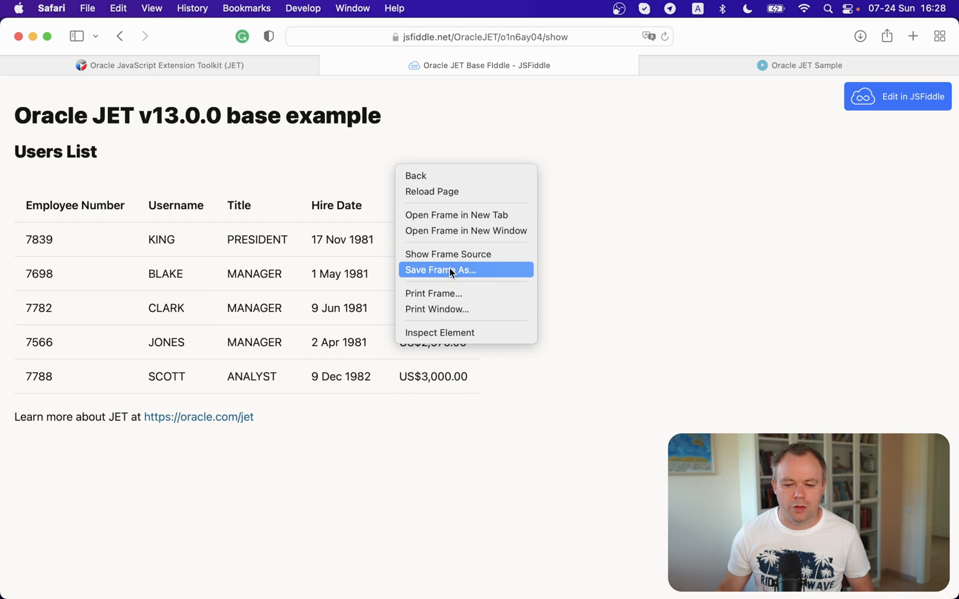
left_click(439, 332)
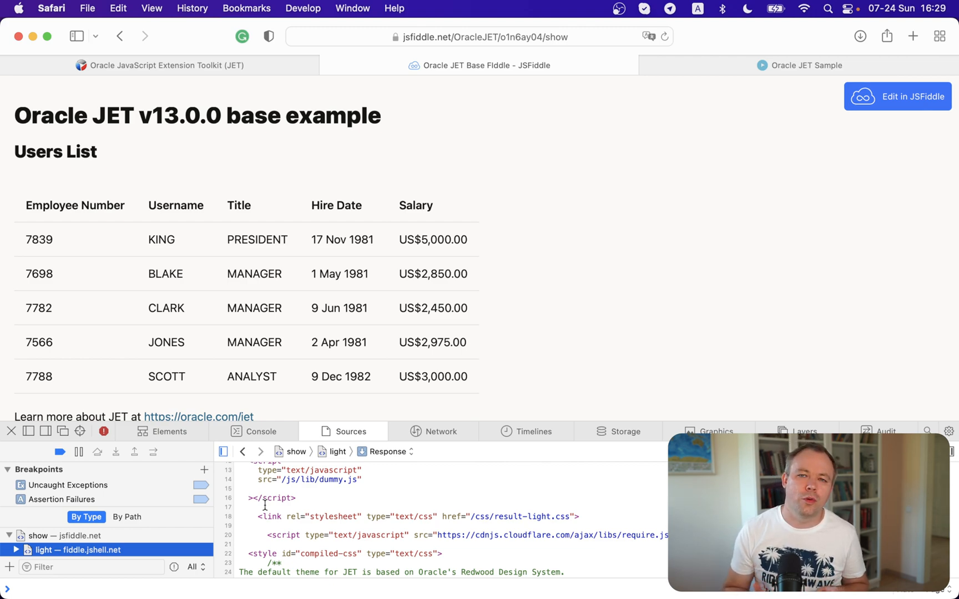
mouse_move(738, 87)
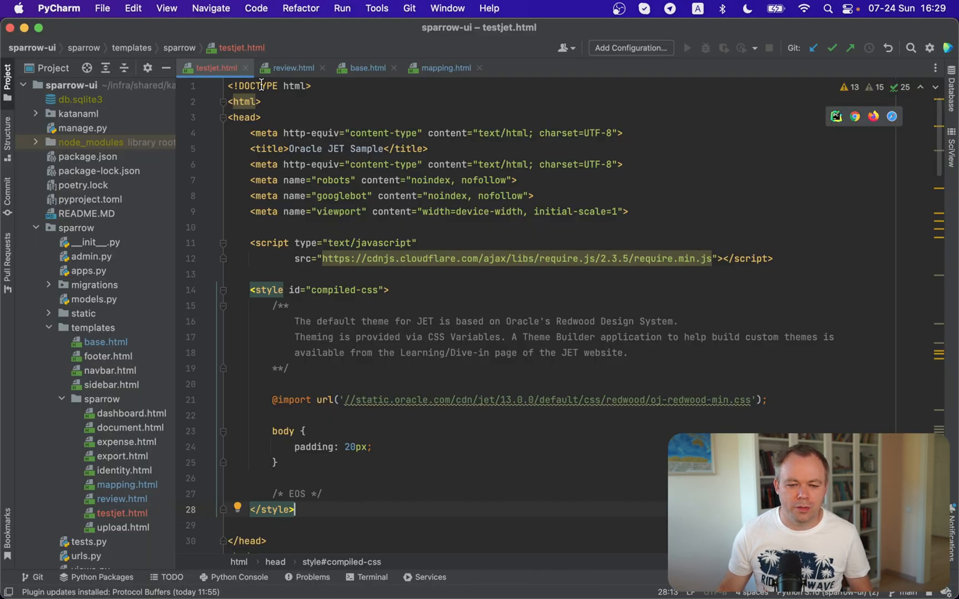
mouse_move(252, 136)
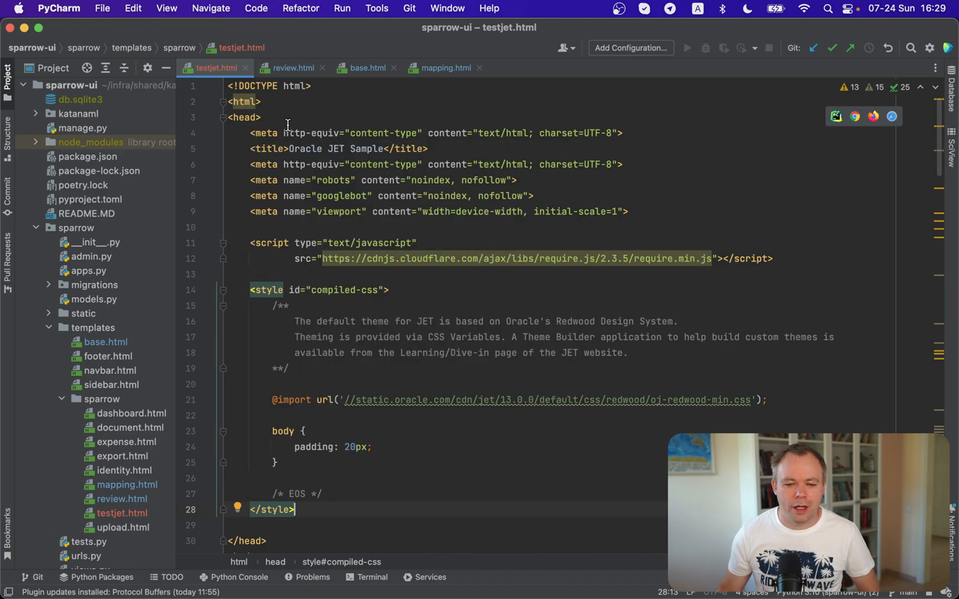
mouse_move(250, 147)
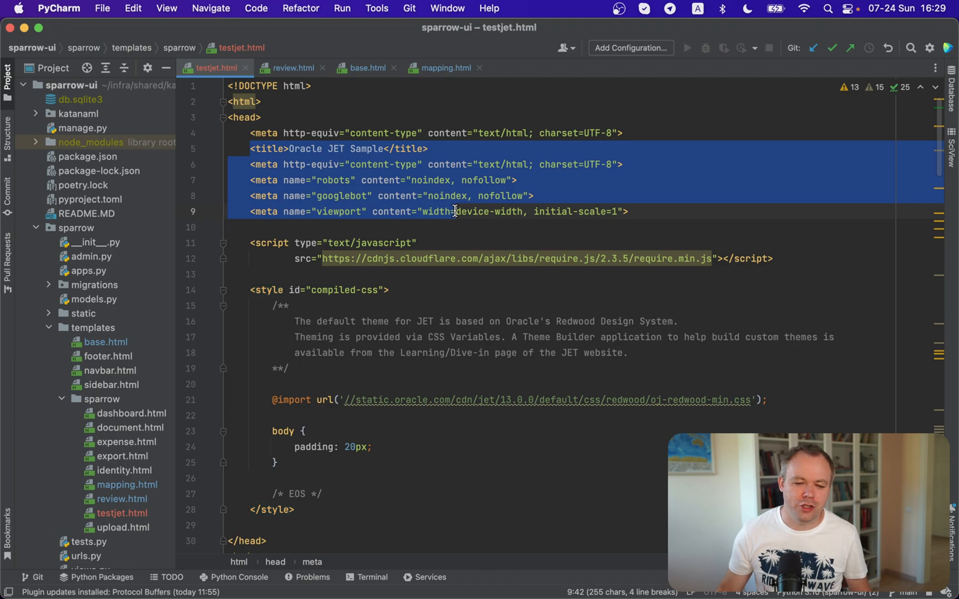
scroll("down", 3)
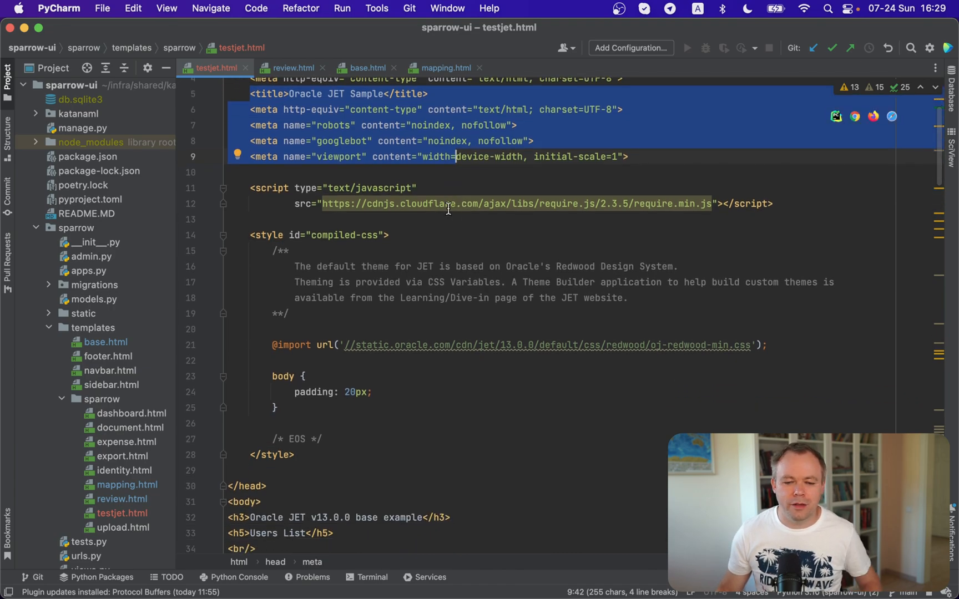
left_click(775, 203)
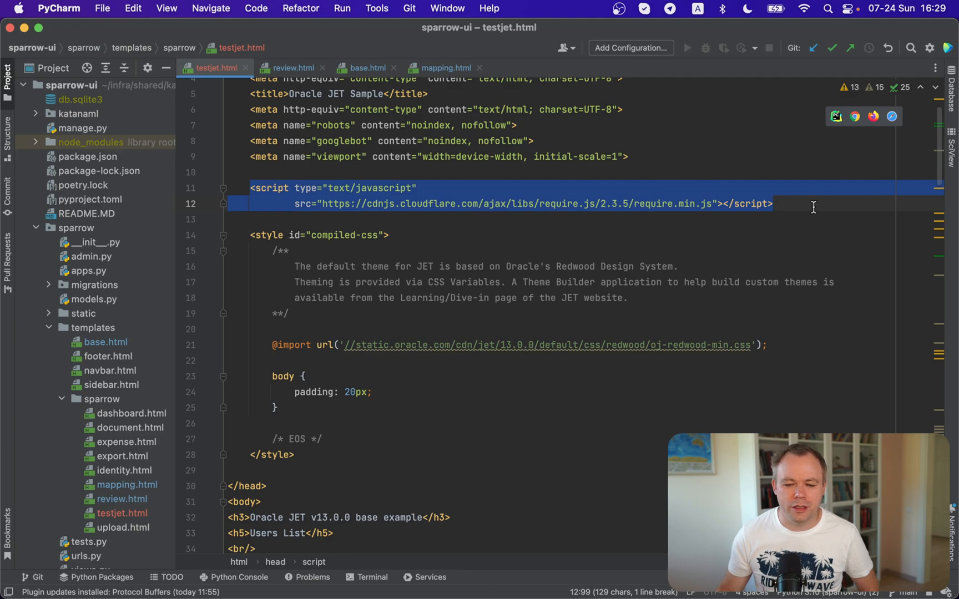
scroll("down", 3)
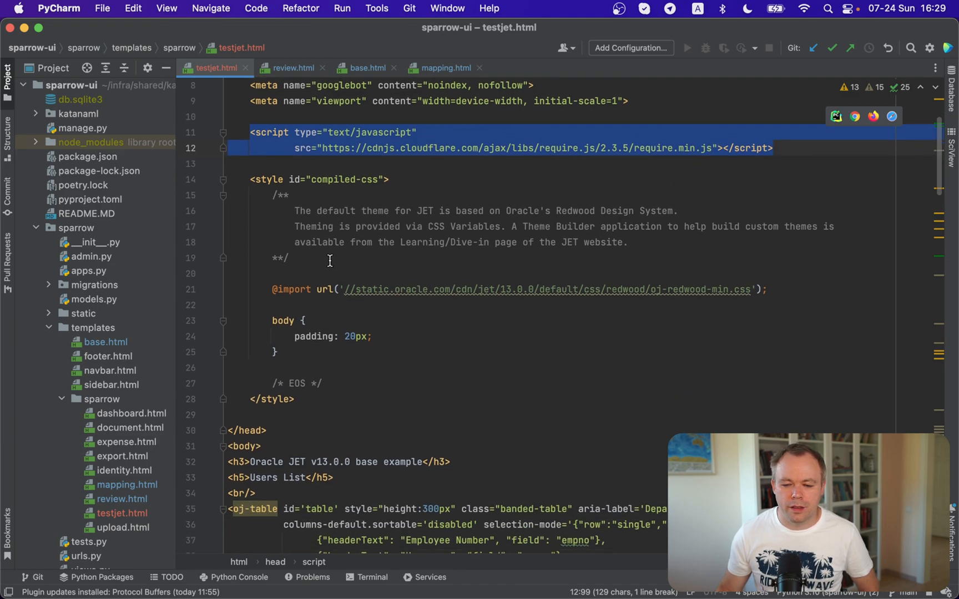
mouse_move(662, 298)
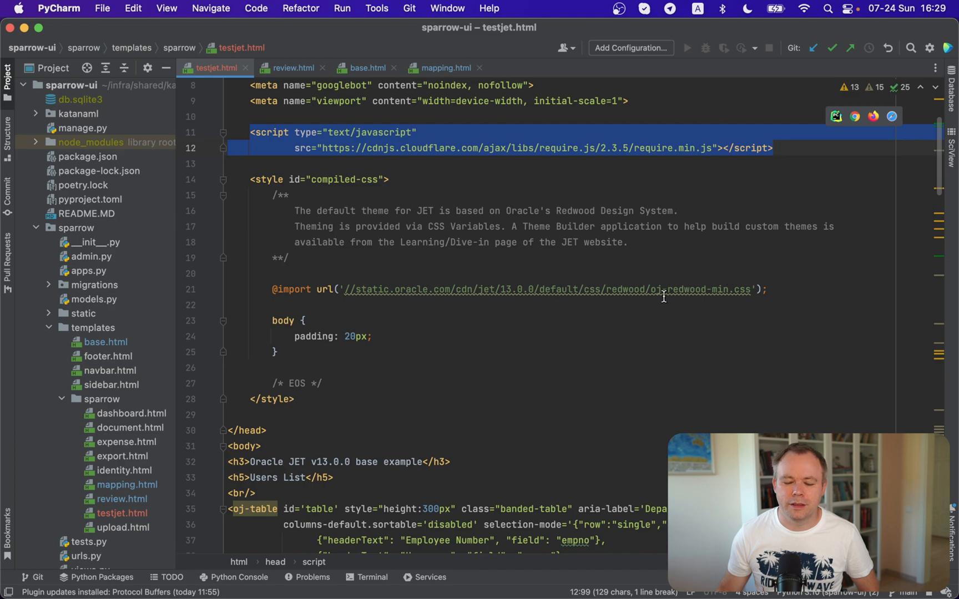
mouse_move(591, 306)
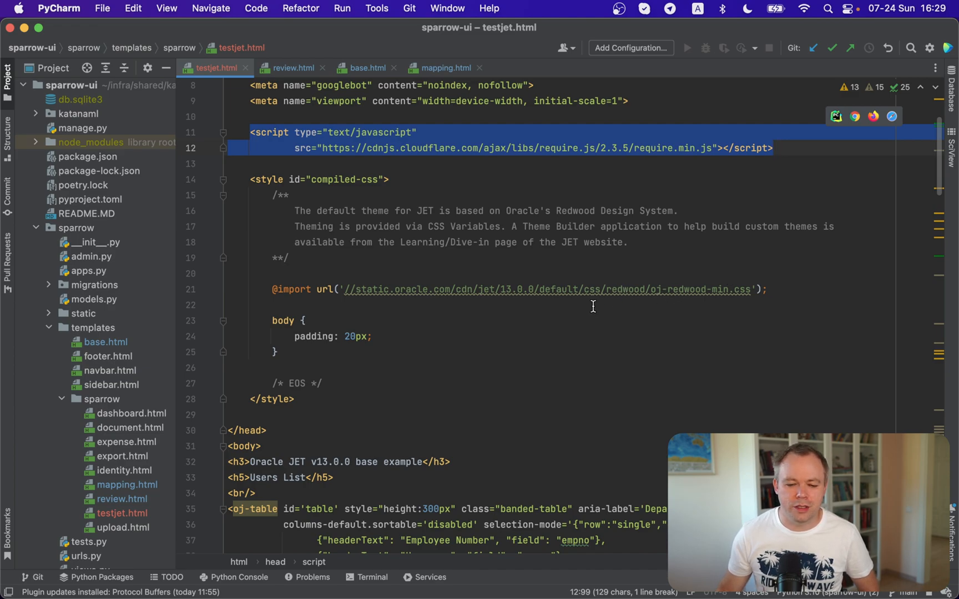
scroll("down", 3)
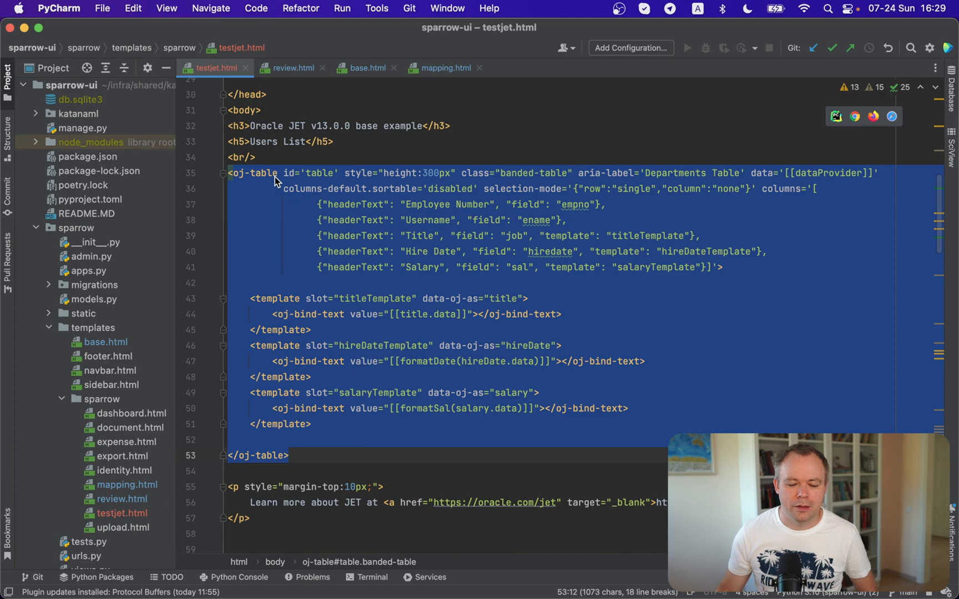
mouse_move(275, 178)
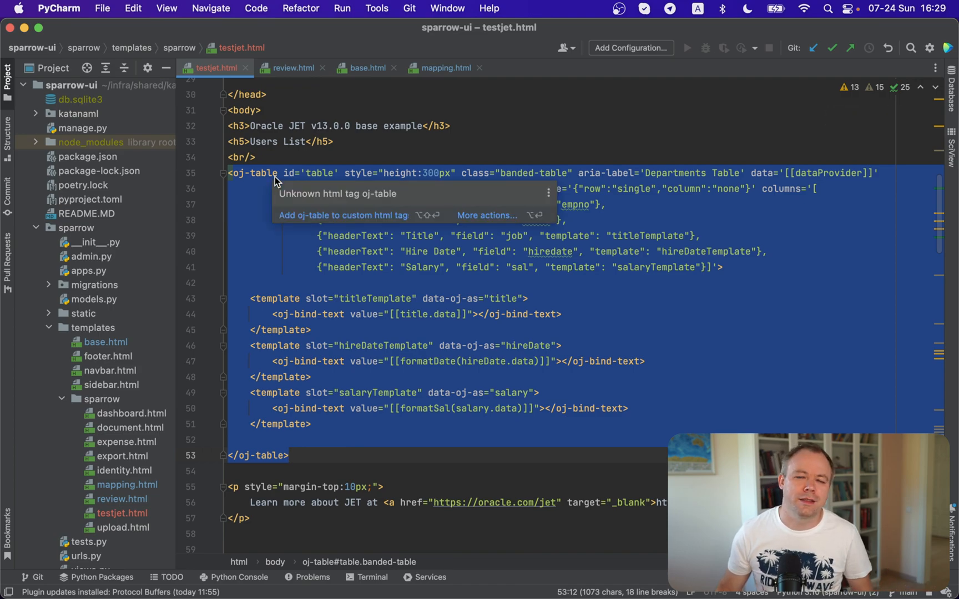
scroll("down", 3)
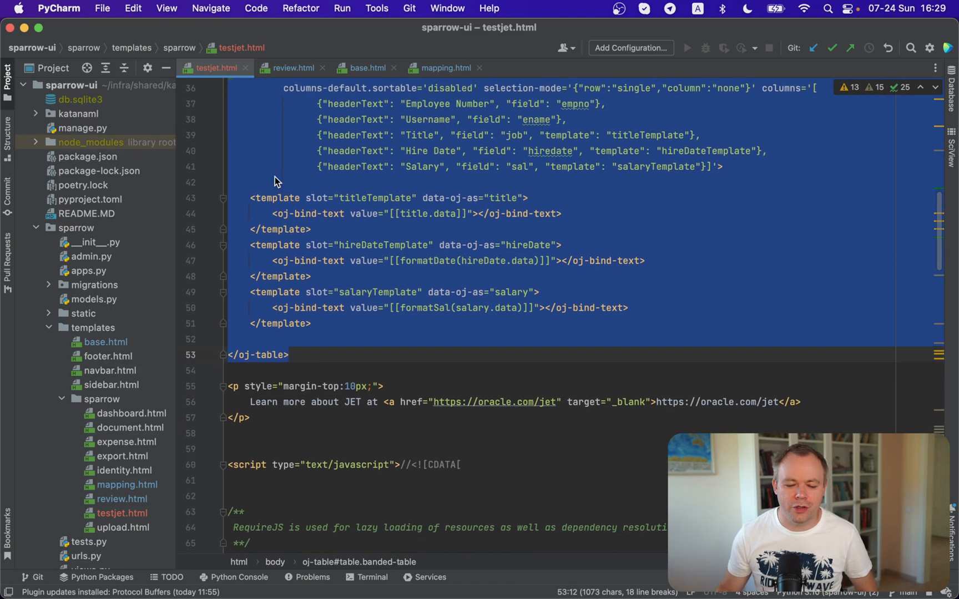
scroll("down", 3)
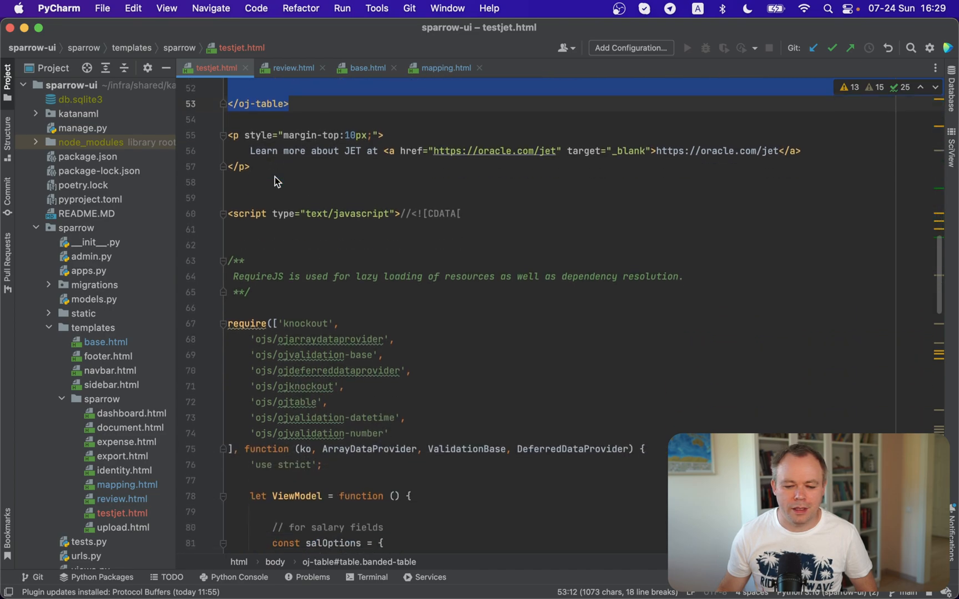
scroll("down", 3)
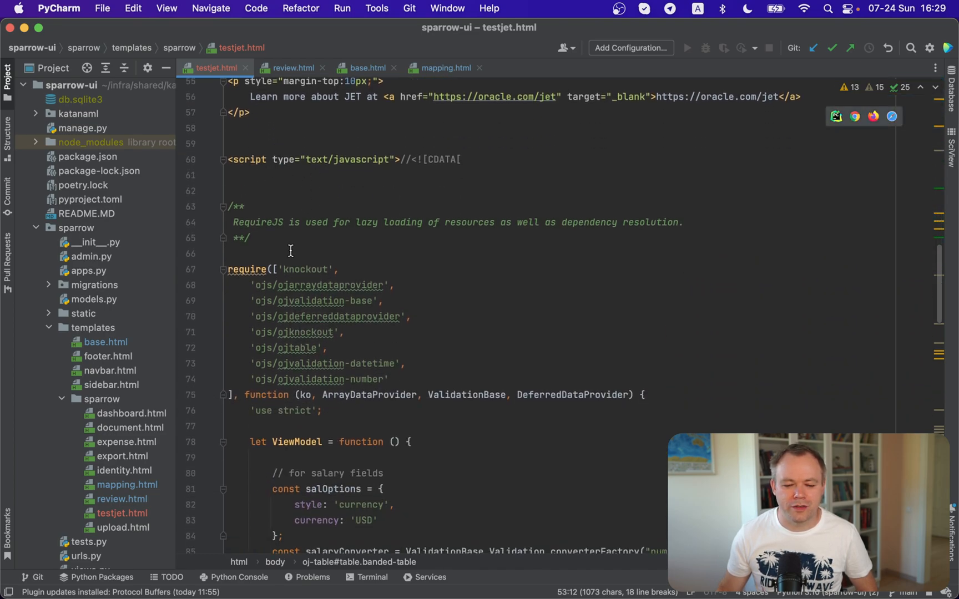
scroll("down", 3)
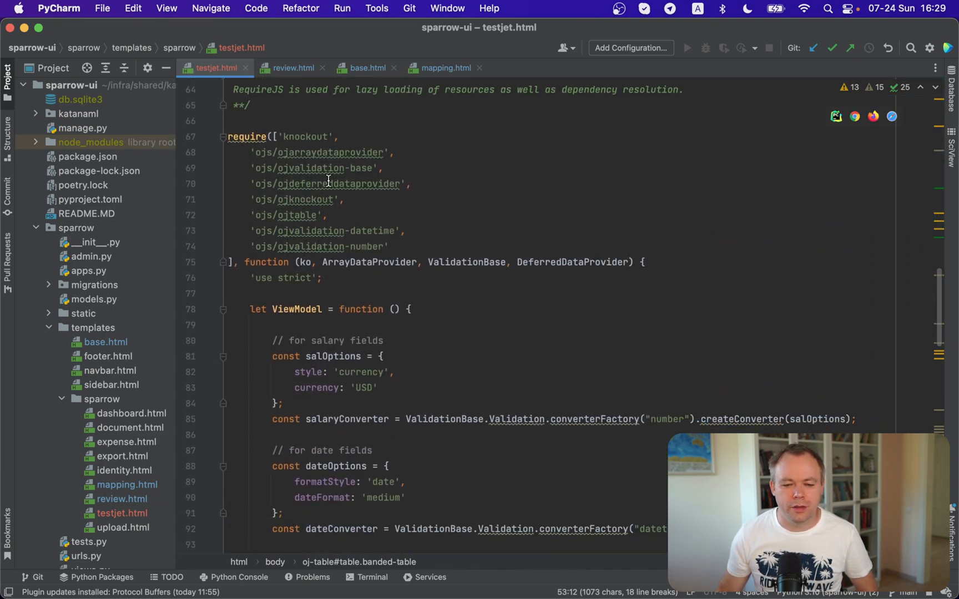
mouse_move(296, 152)
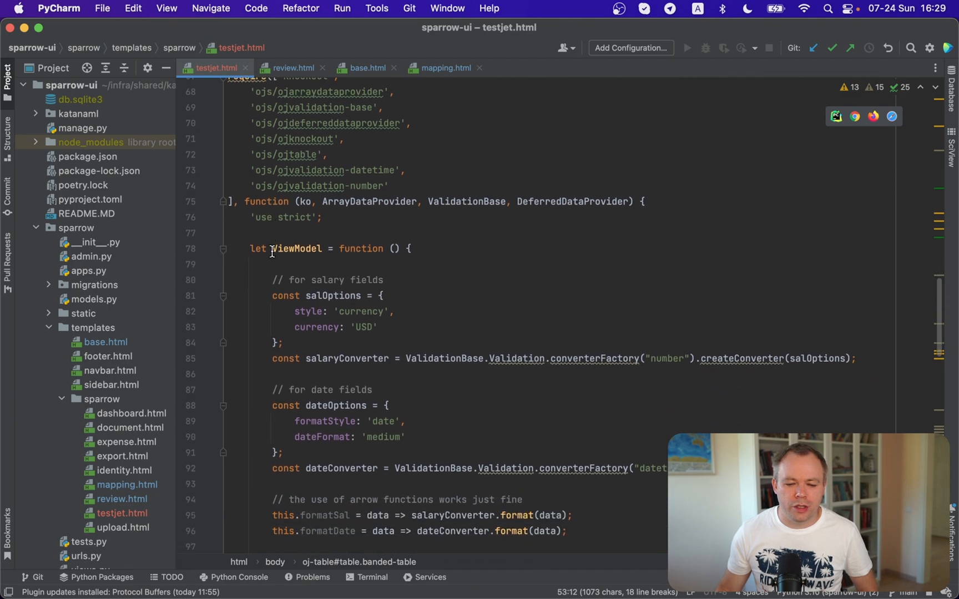
scroll("down", 3)
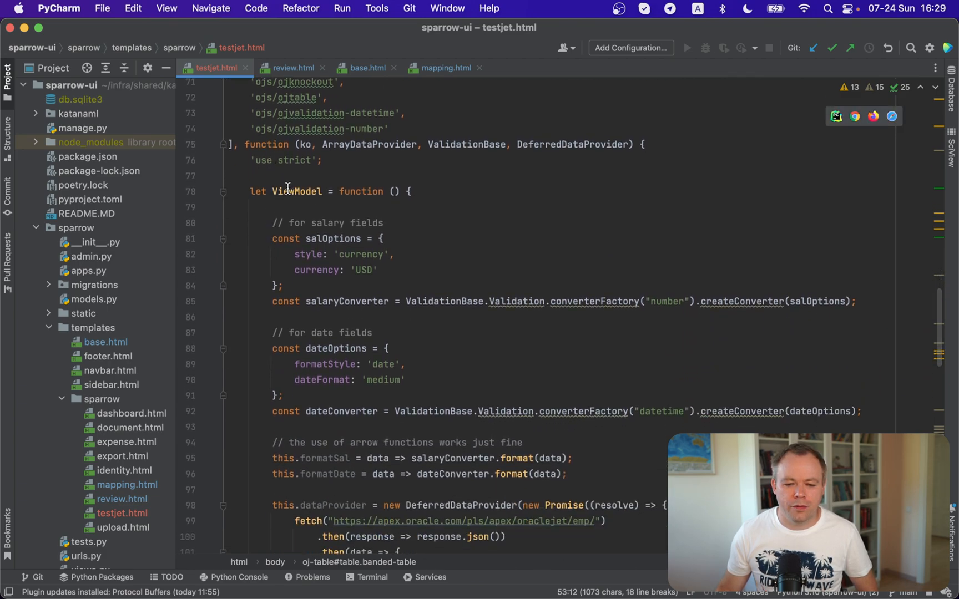
mouse_move(351, 202)
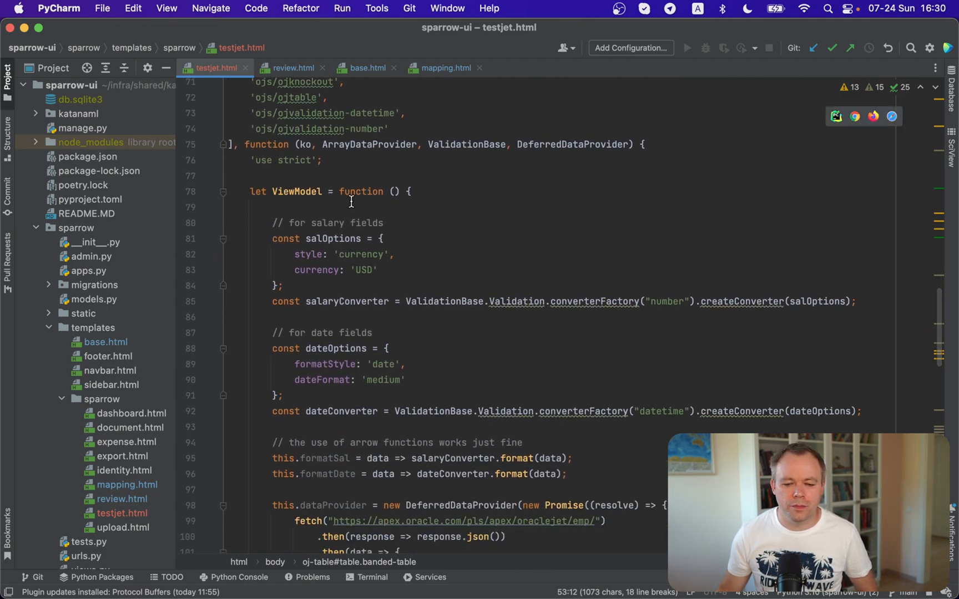
scroll("down", 3)
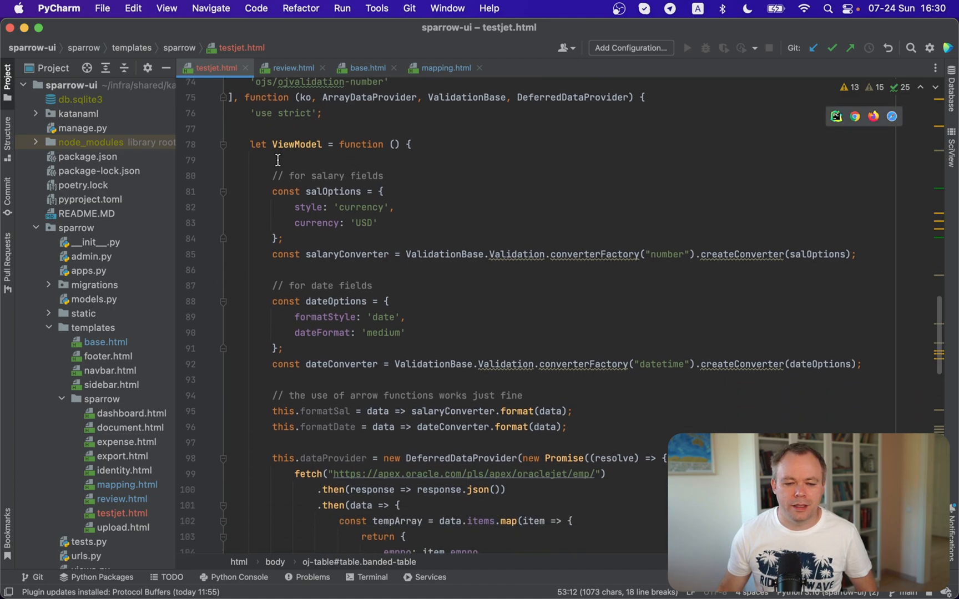
mouse_move(269, 193)
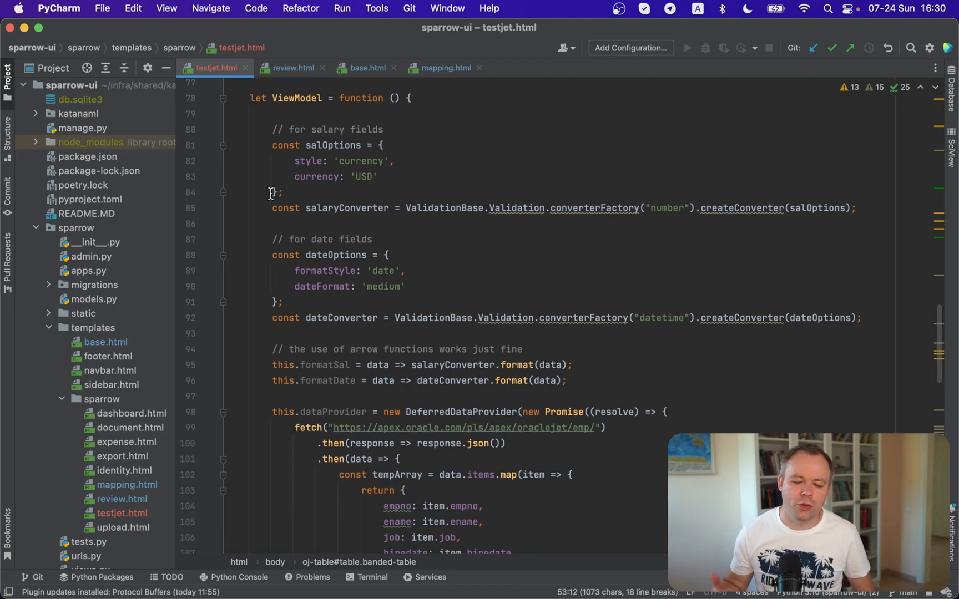
scroll("down", 3)
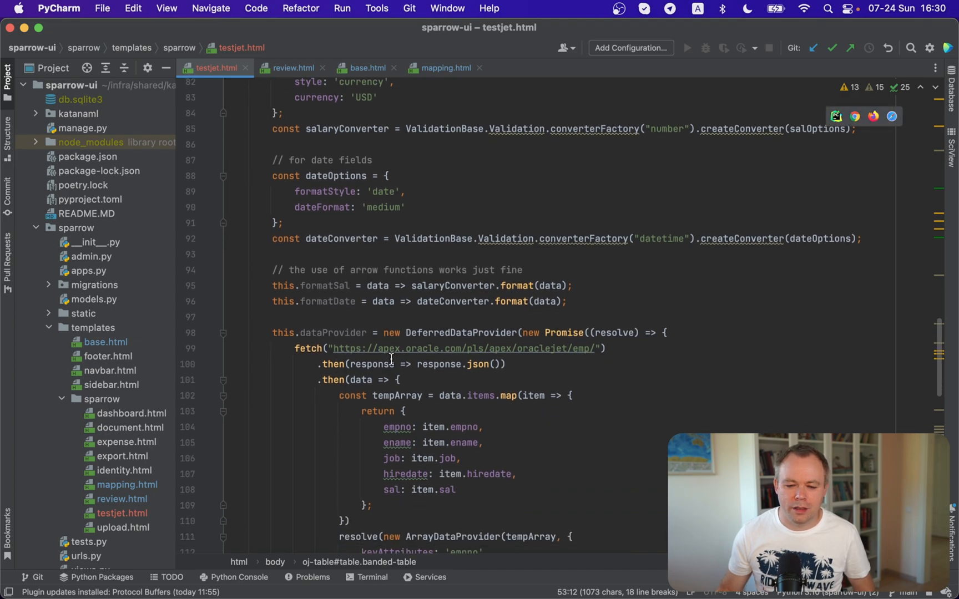
mouse_move(402, 348)
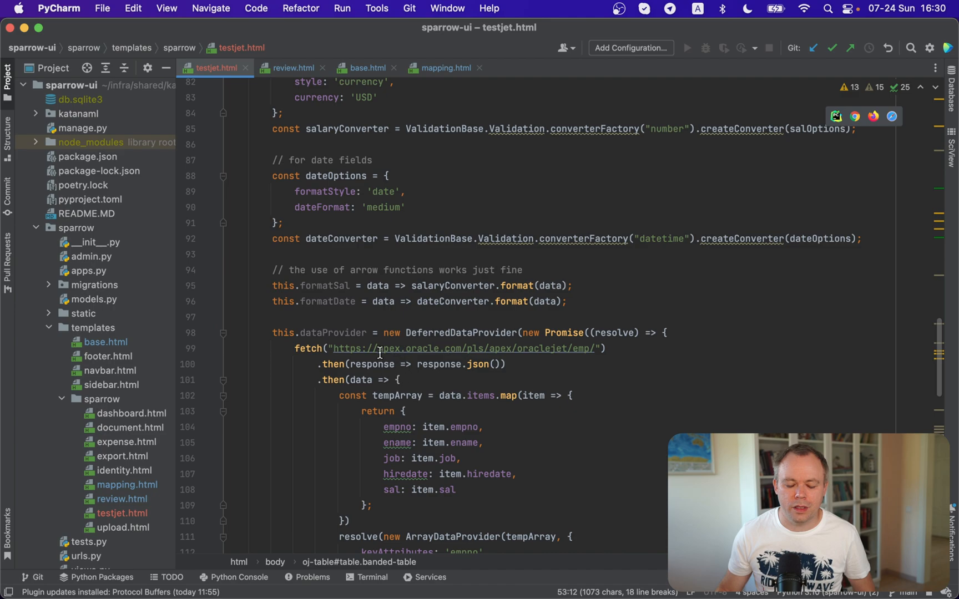
mouse_move(403, 343)
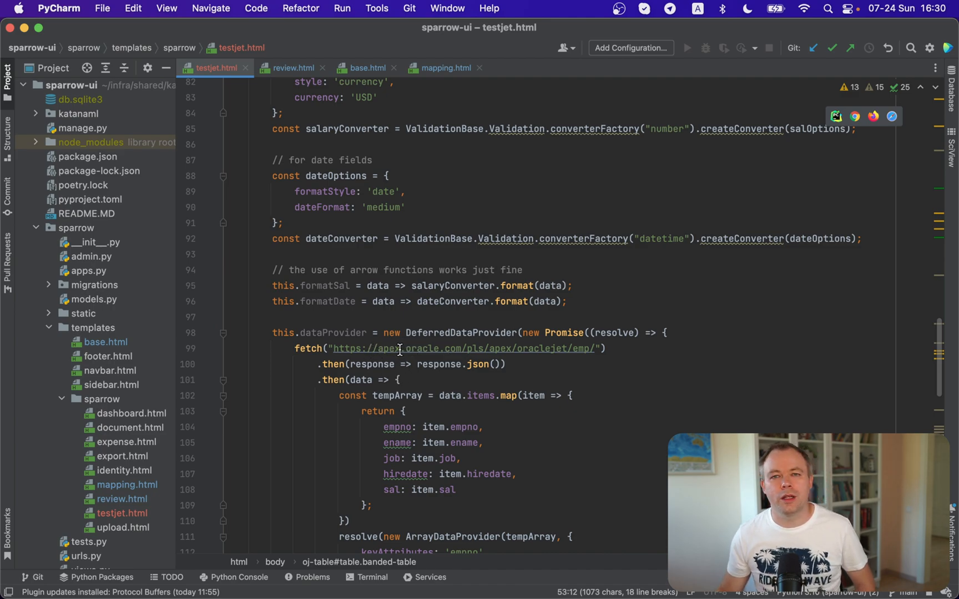
scroll("up", 3)
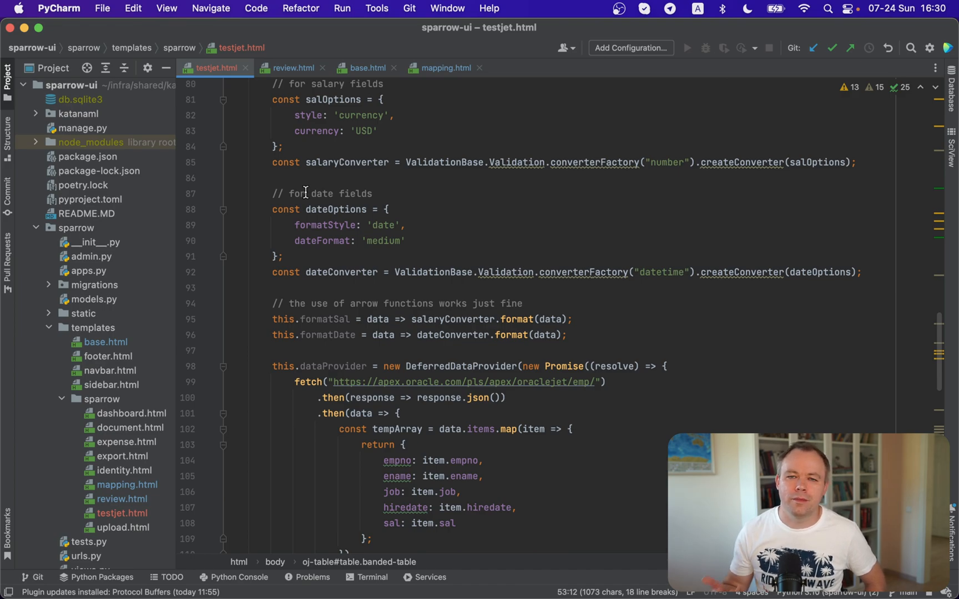
scroll("down", 3)
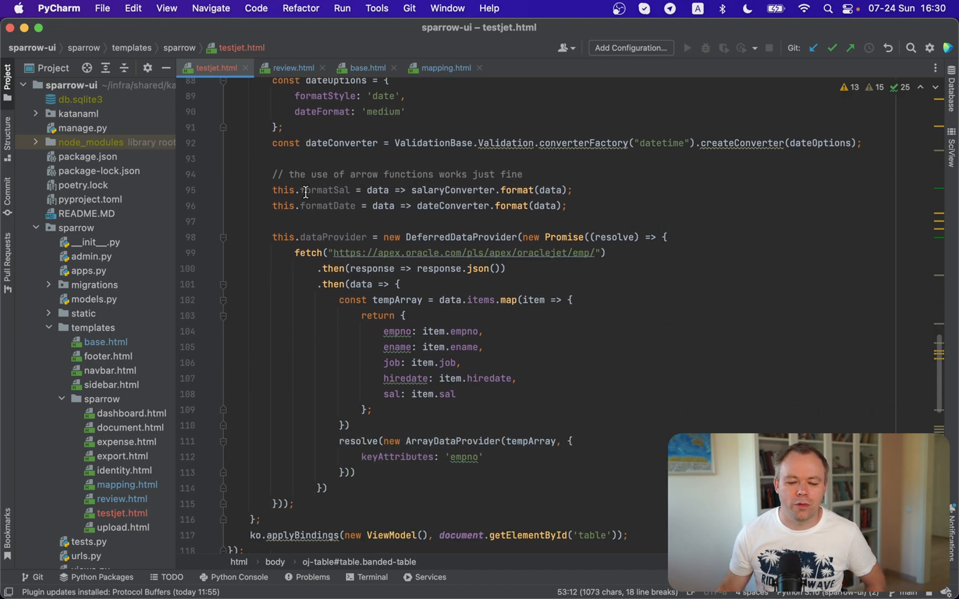
scroll("down", 3)
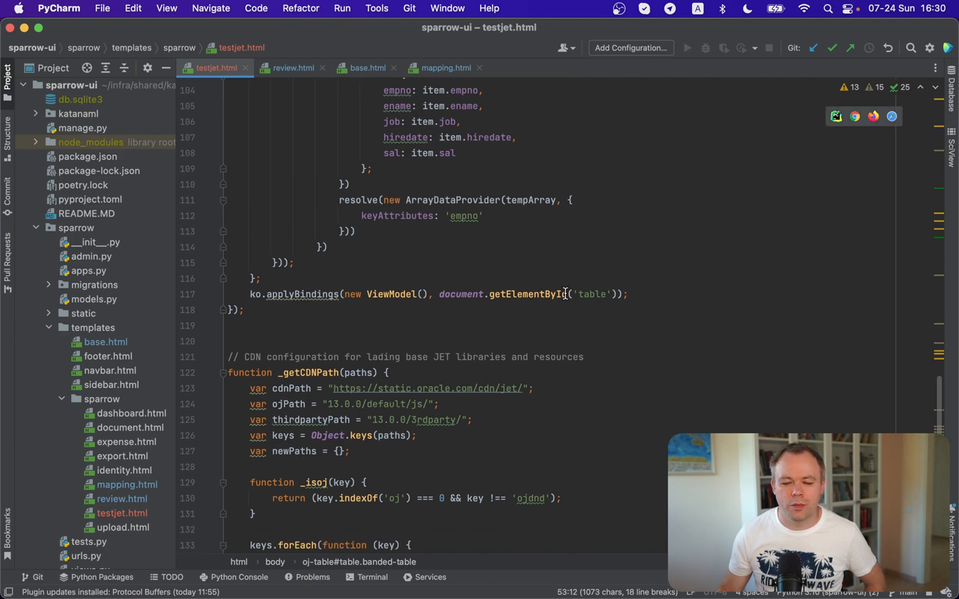
scroll("up", 3)
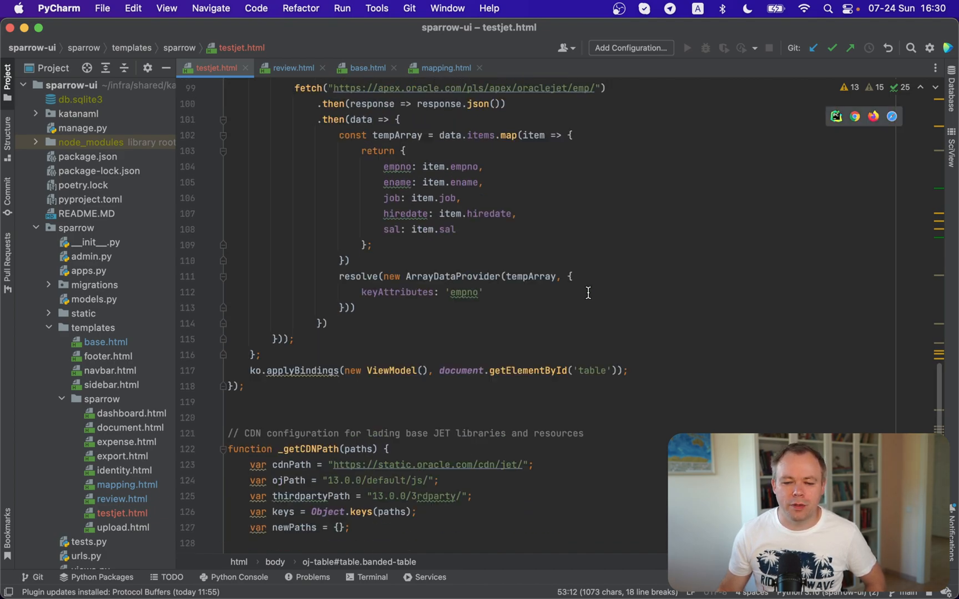
scroll("up", 3)
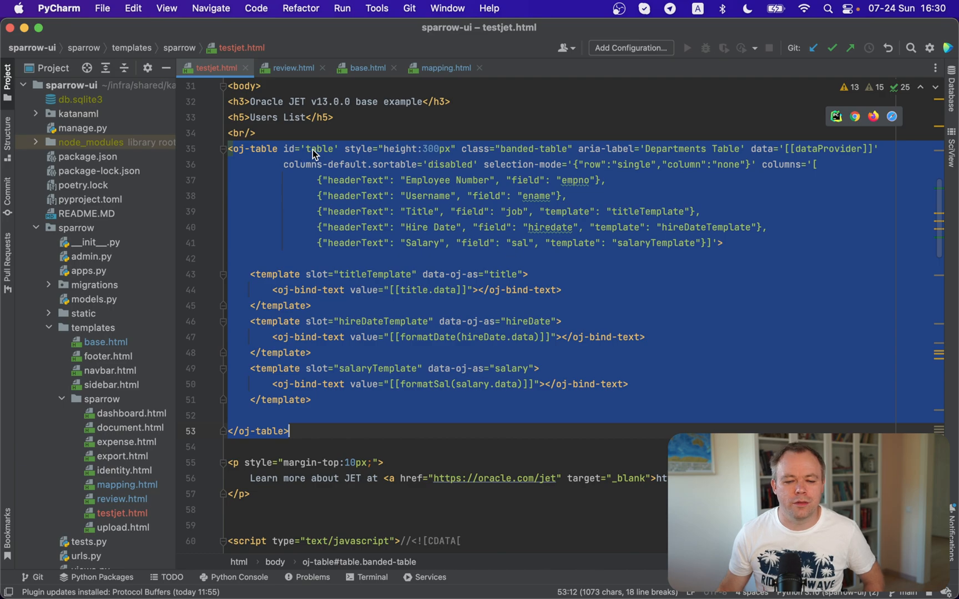
mouse_move(314, 149)
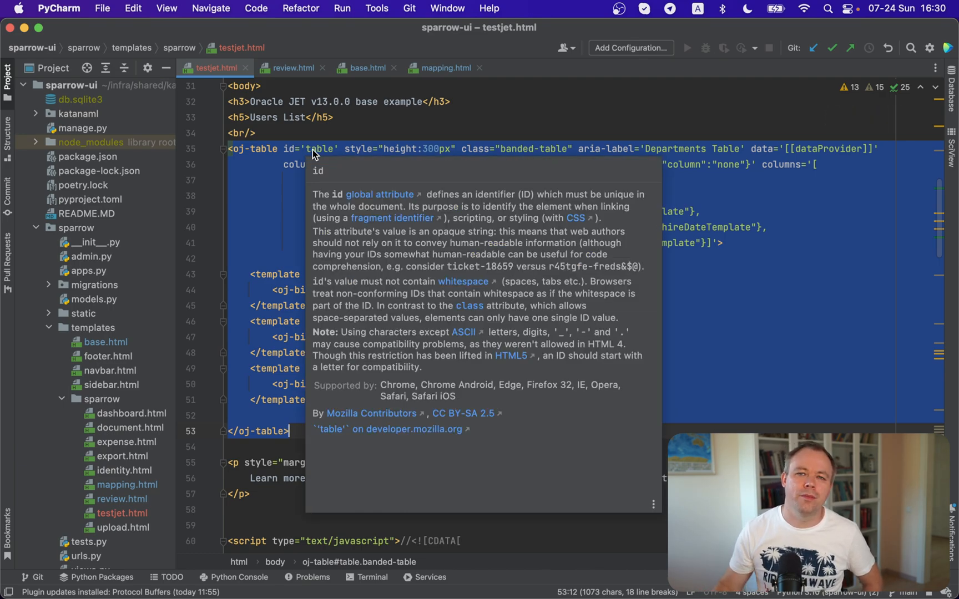
scroll("down", 3)
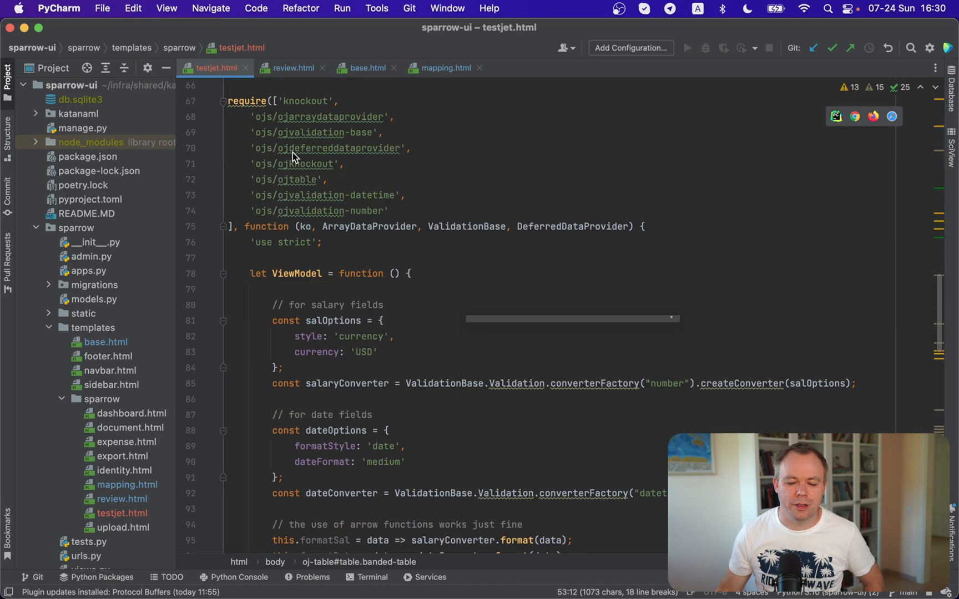
scroll("down", 3)
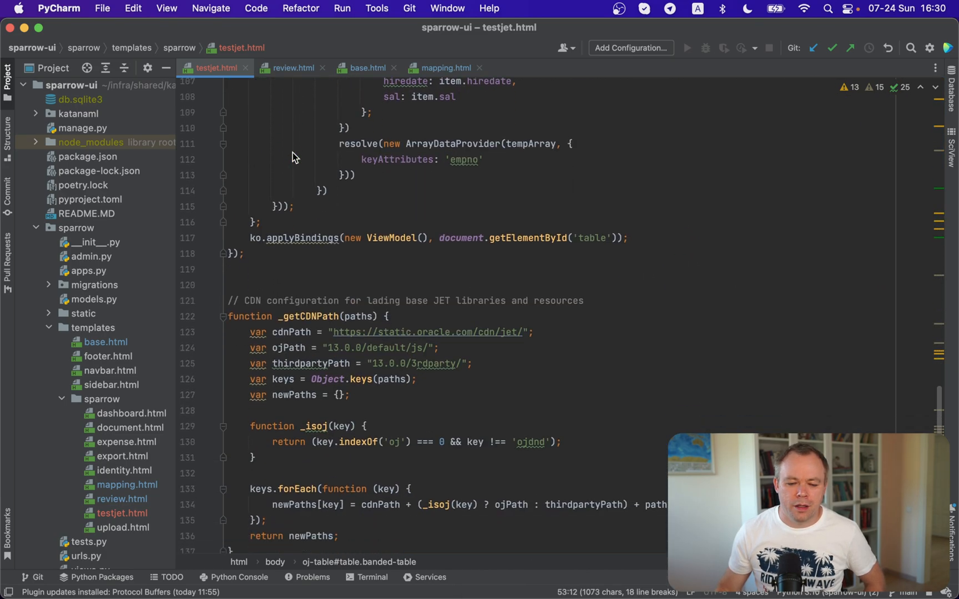
scroll("down", 3)
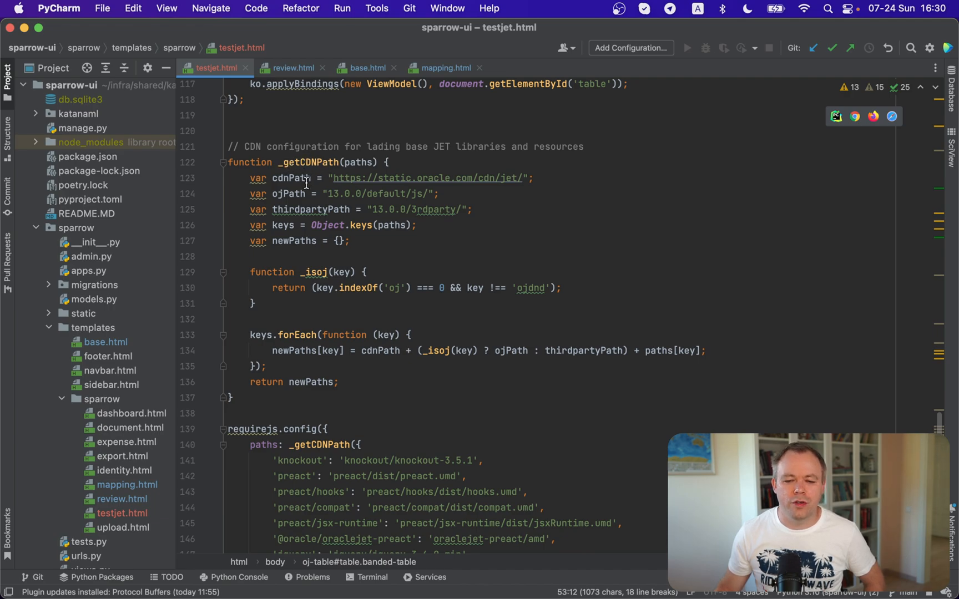
mouse_move(304, 210)
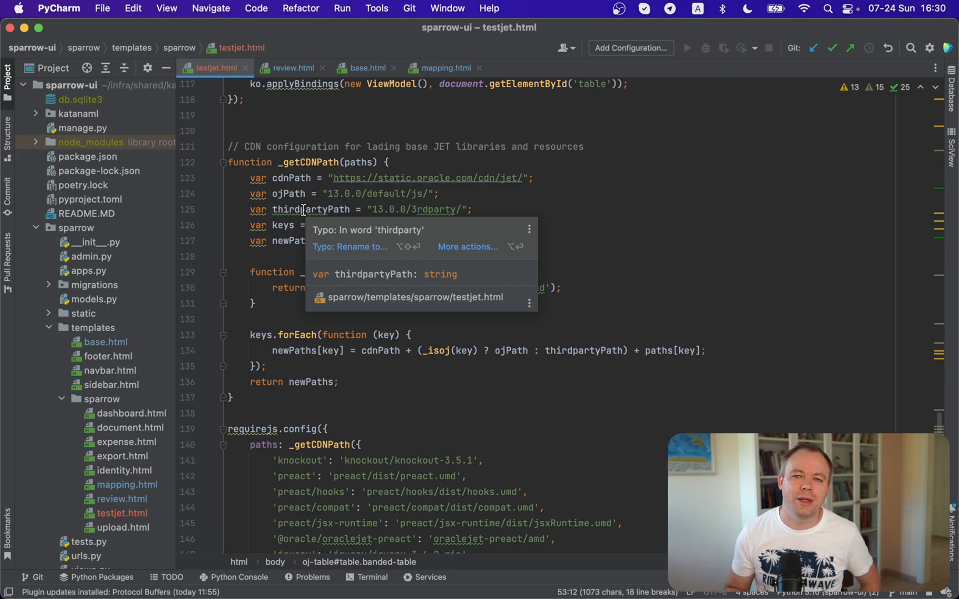
scroll("down", 3)
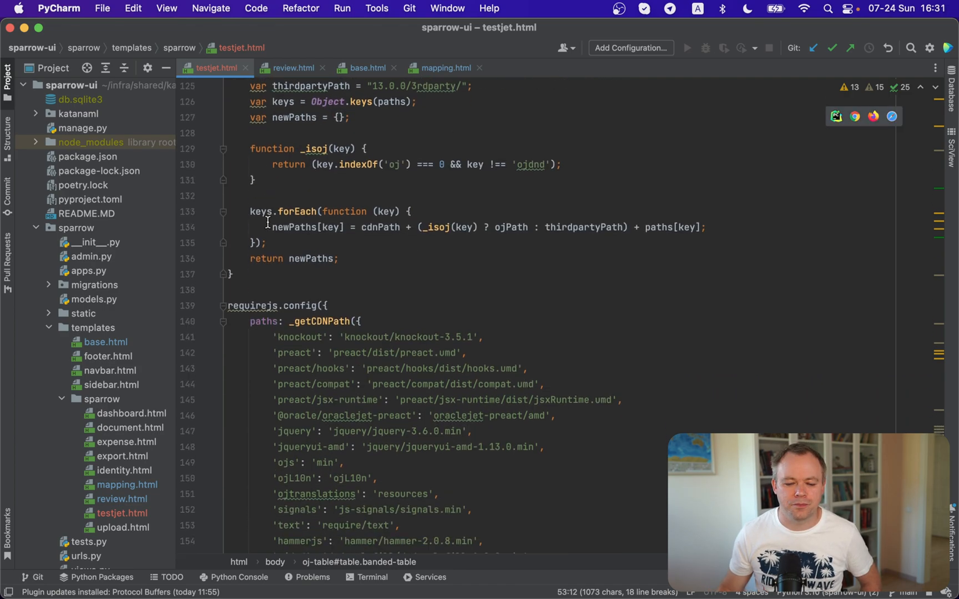
scroll("down", 3)
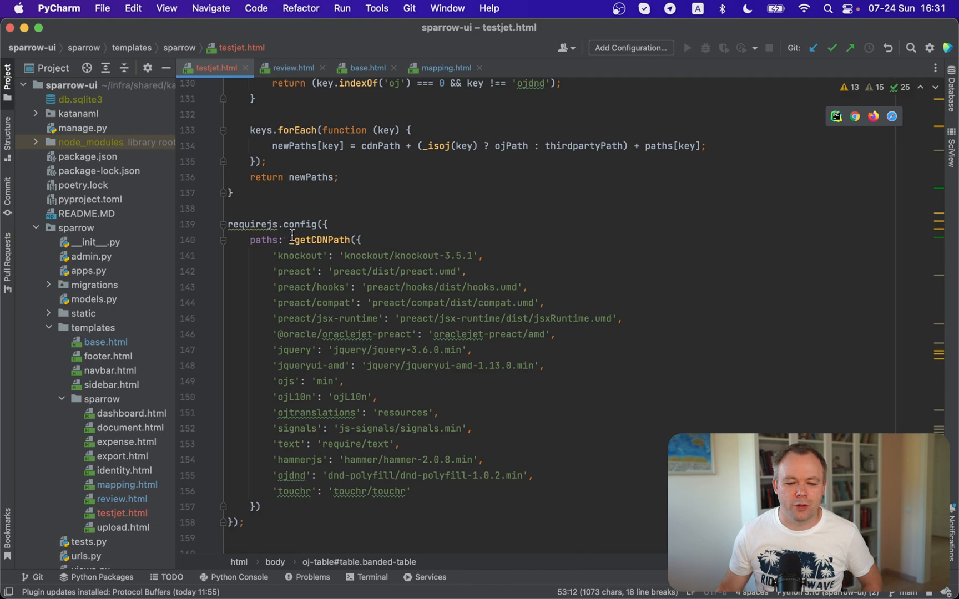
scroll("down", 3)
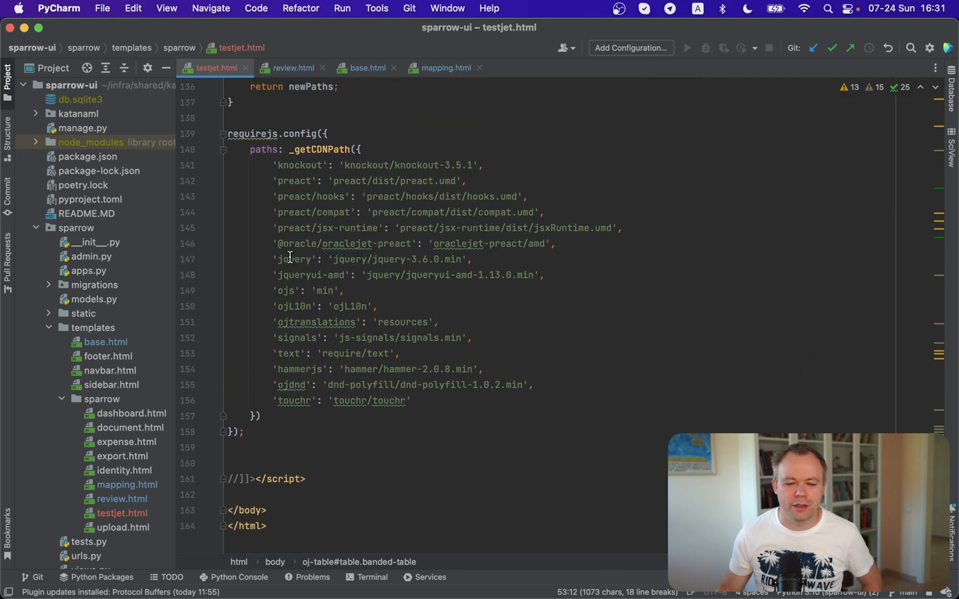
scroll("up", 3)
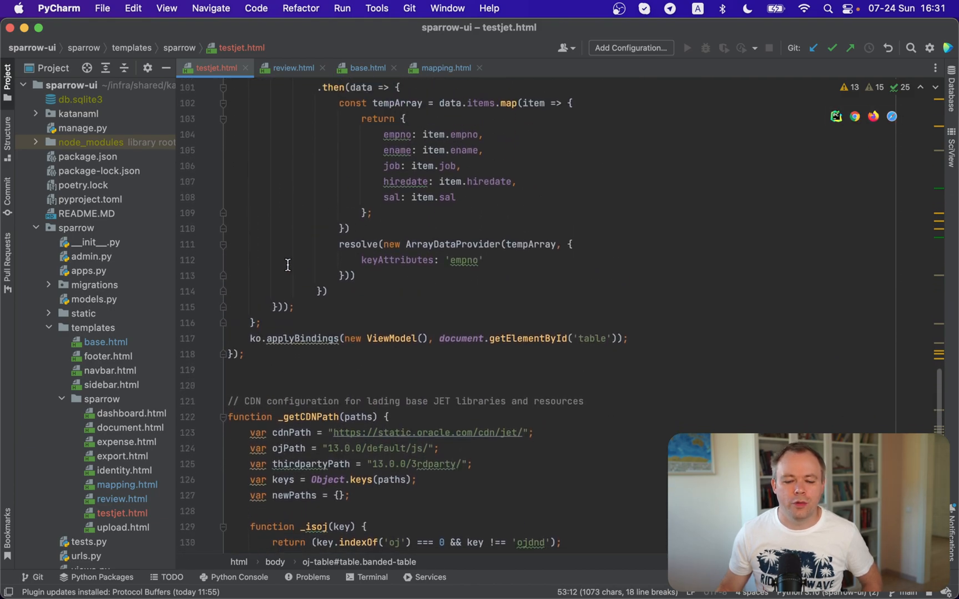
scroll("down", 3)
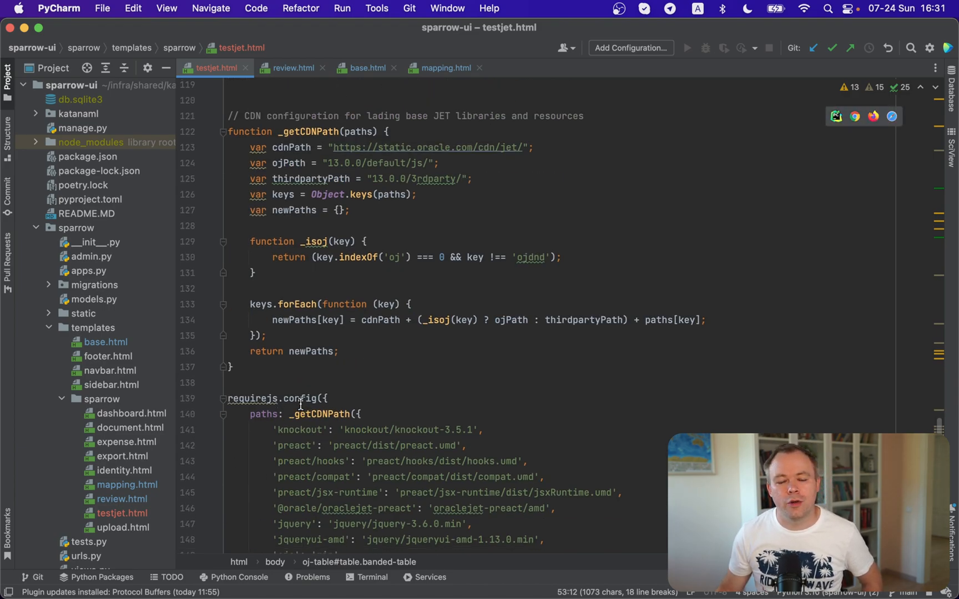
scroll("up", 3)
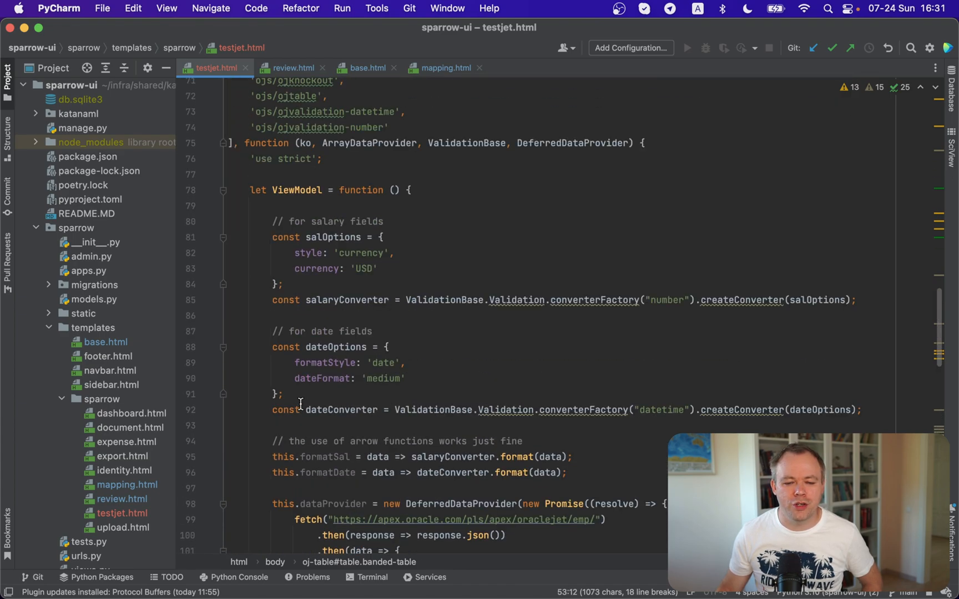
scroll("up", 3)
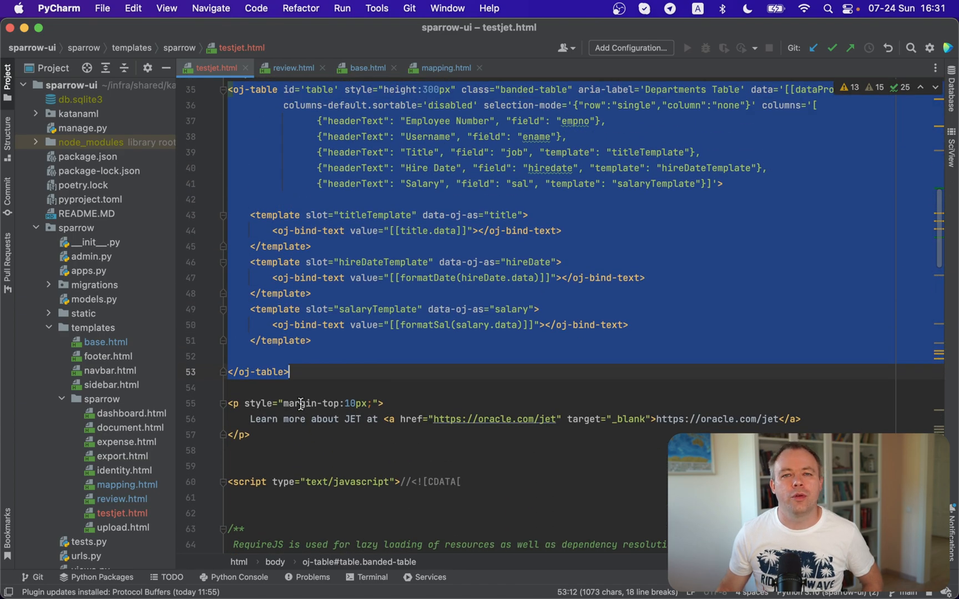
scroll("up", 3)
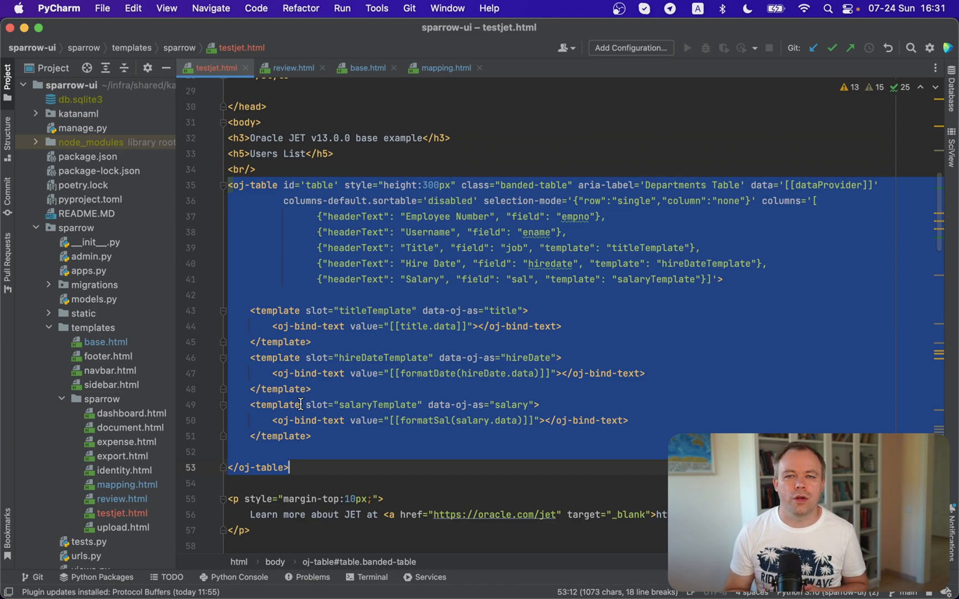
scroll("down", 3)
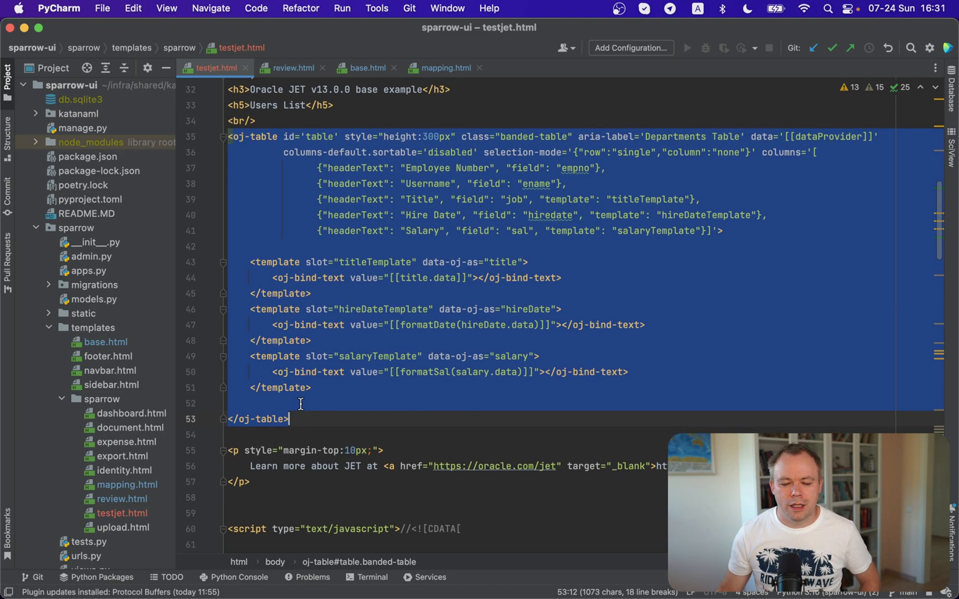
scroll("down", 3)
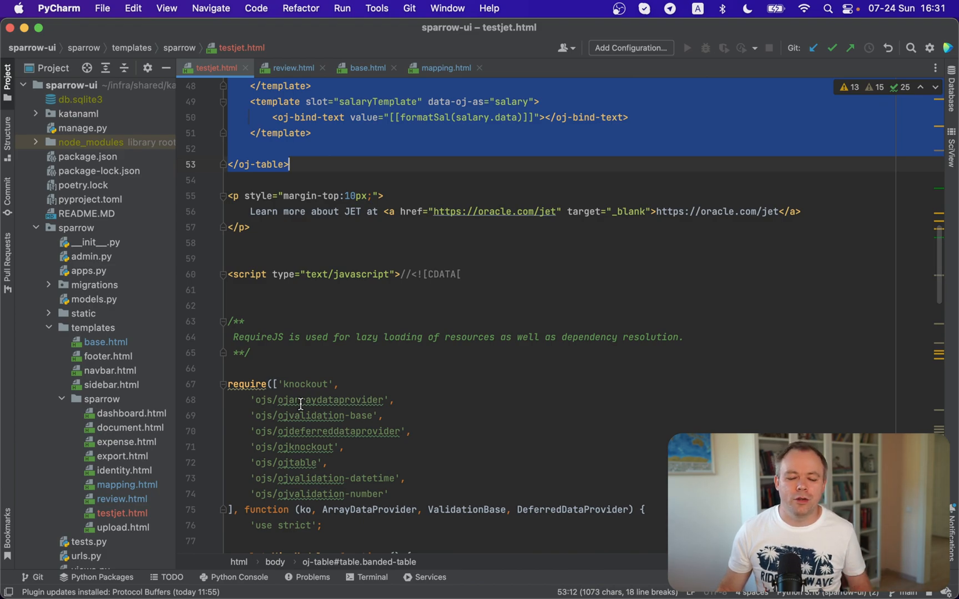
scroll("down", 3)
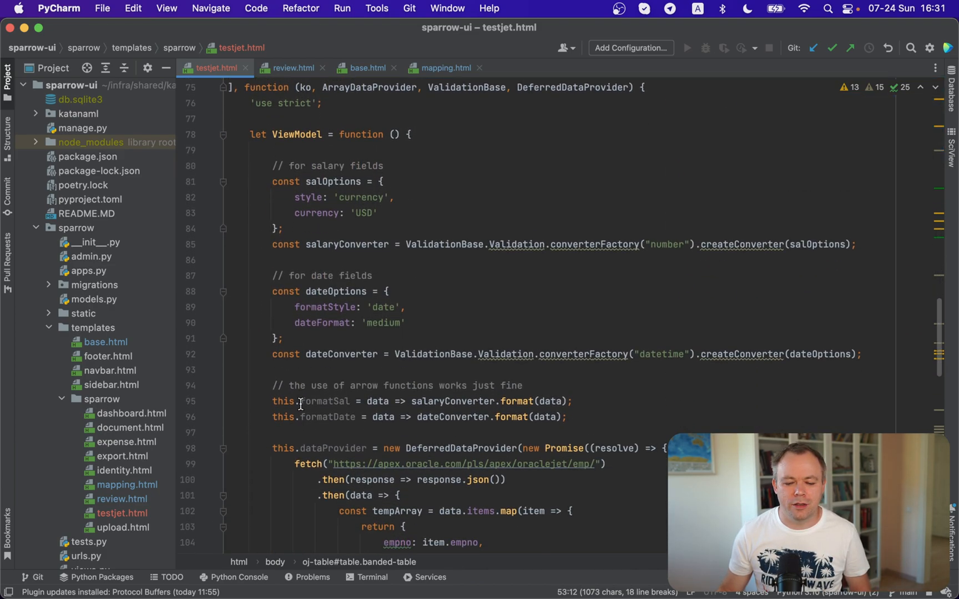
scroll("down", 3)
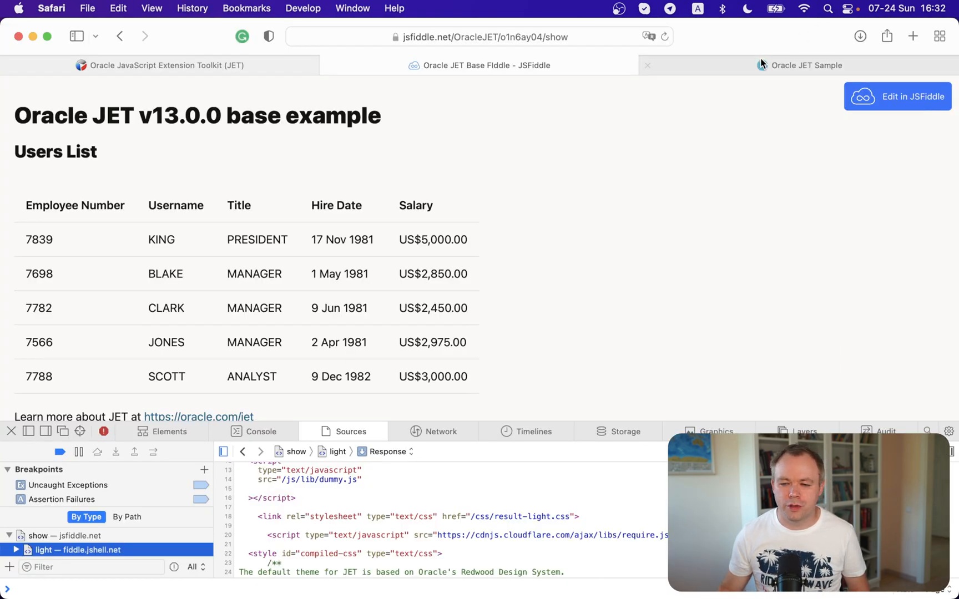
Step: Show the localhost-served testjet.html page rendering the Users List employee table
left_click(807, 65)
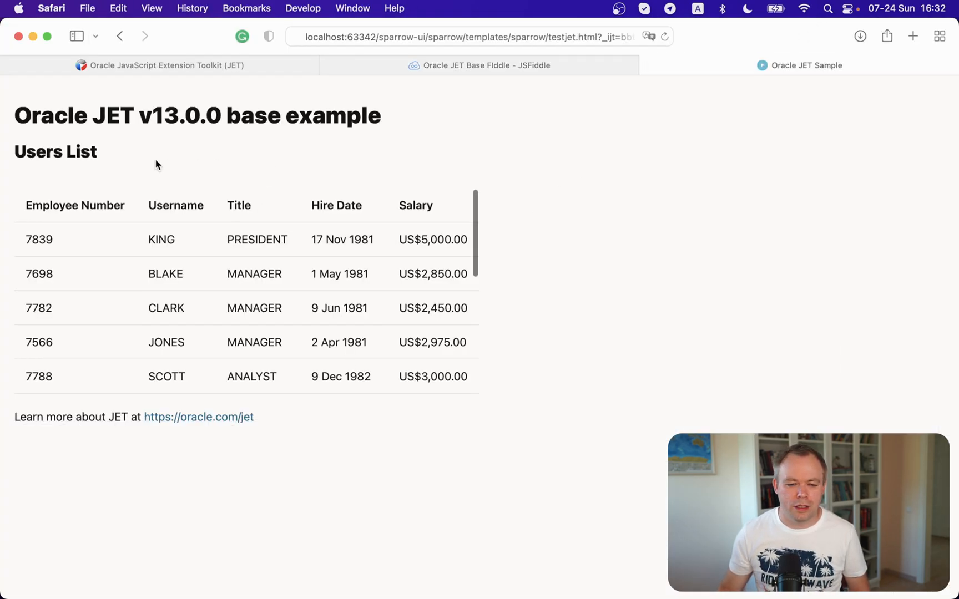
left_click(244, 307)
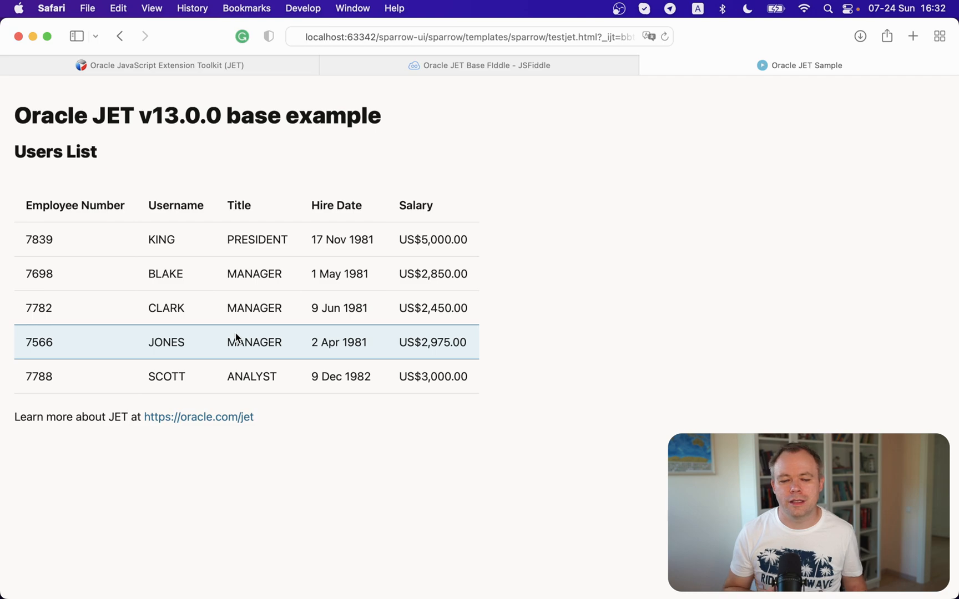
mouse_move(249, 206)
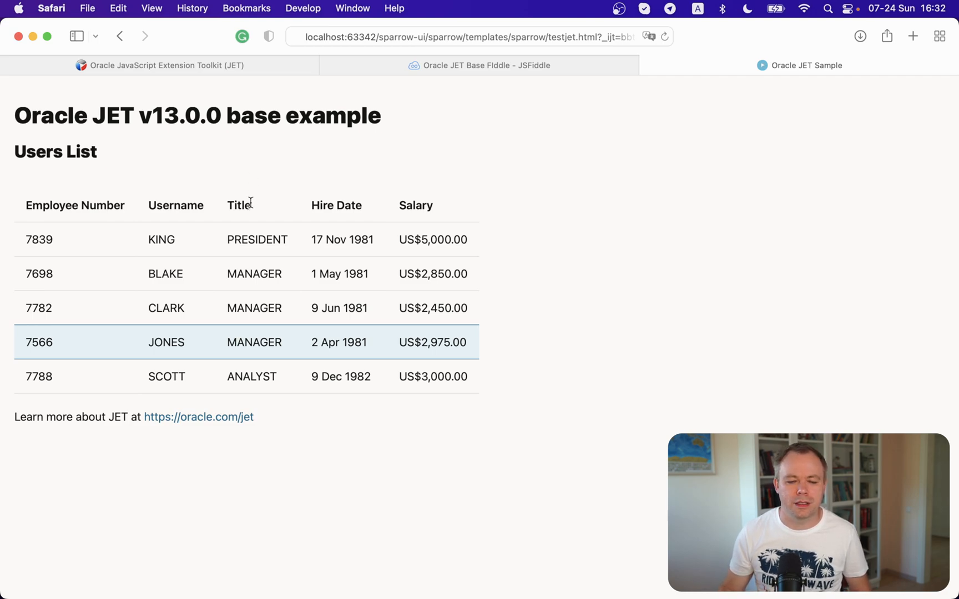
mouse_move(250, 205)
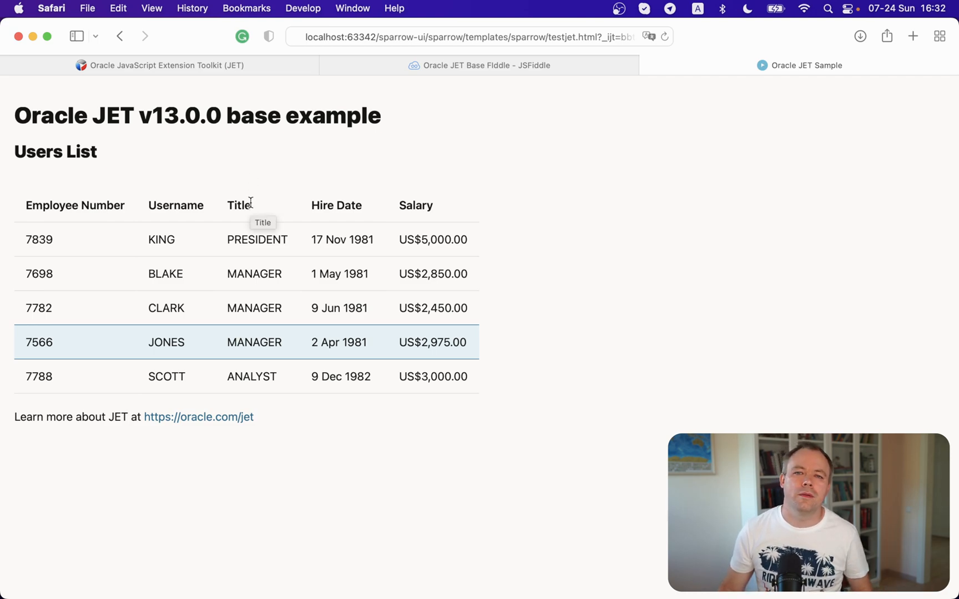